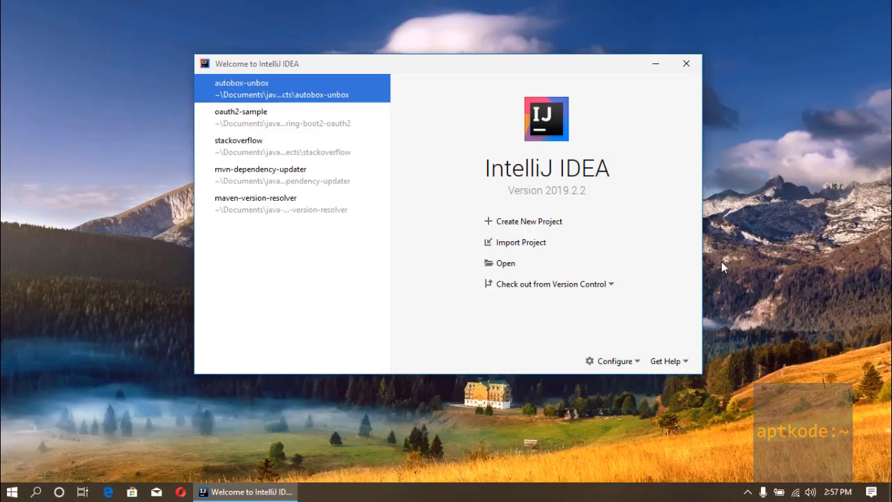
mouse_move(518, 76)
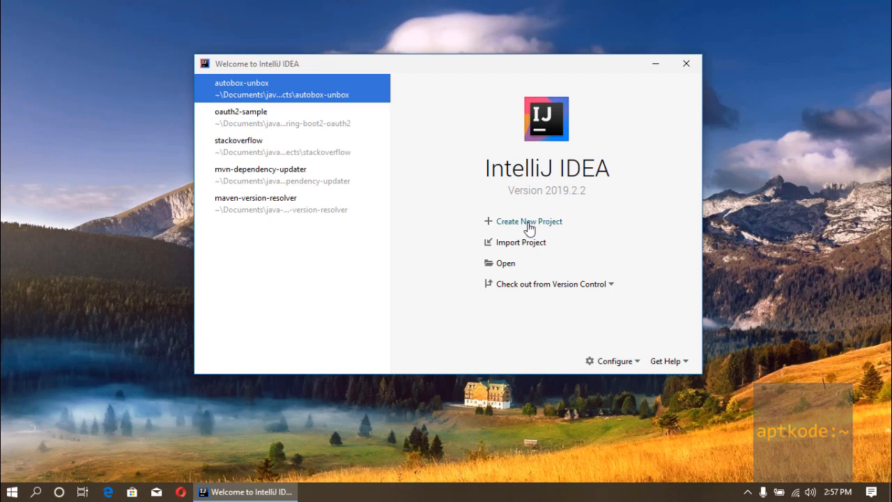
Step: Create a Maven project with GroupId com.aptkode, ArtifactId and name unit-test-series
left_click(529, 220)
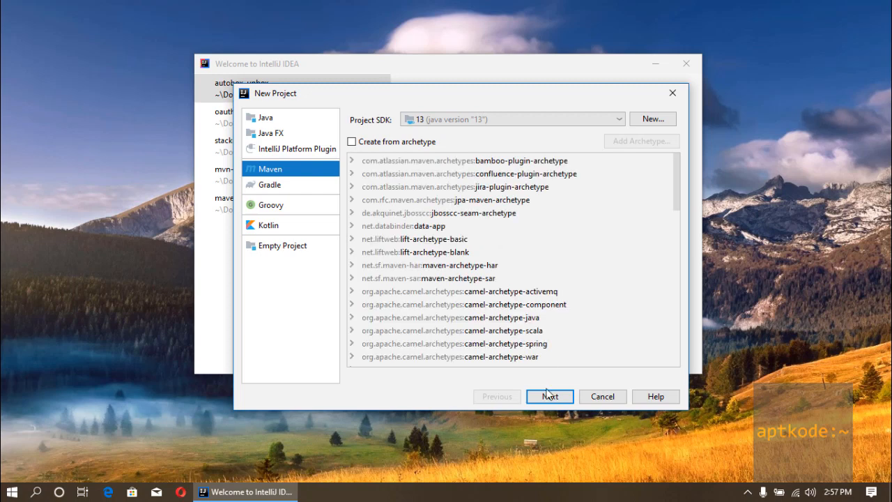
left_click(550, 396)
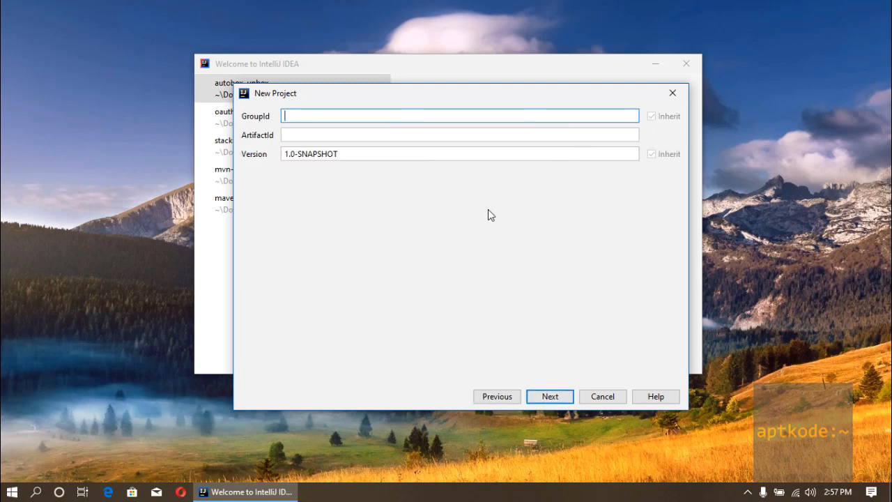
type("com.aptkode")
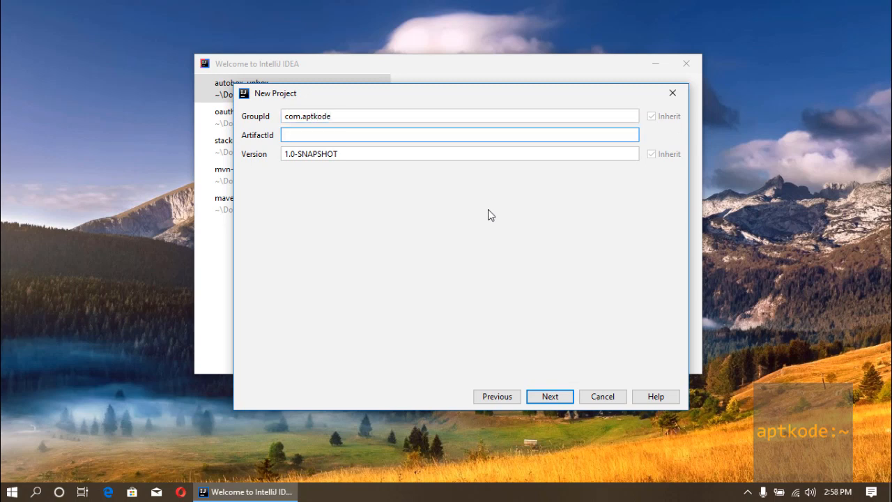
type("unit-t")
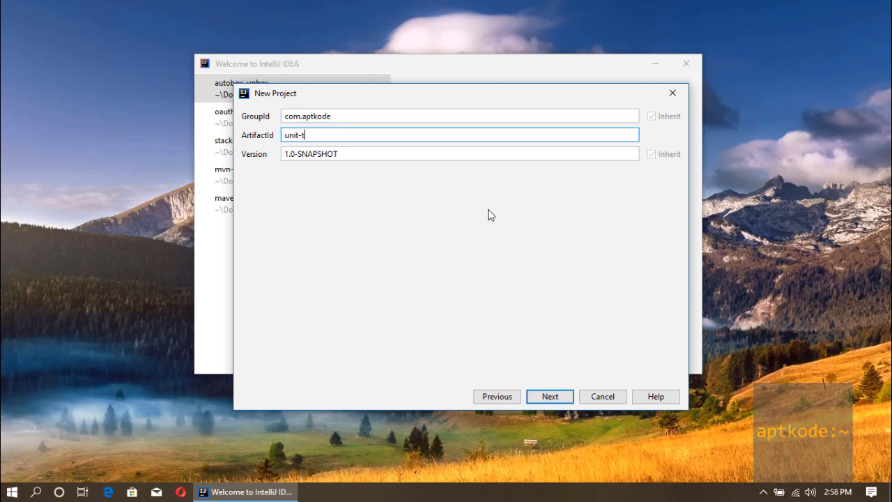
type("est-series")
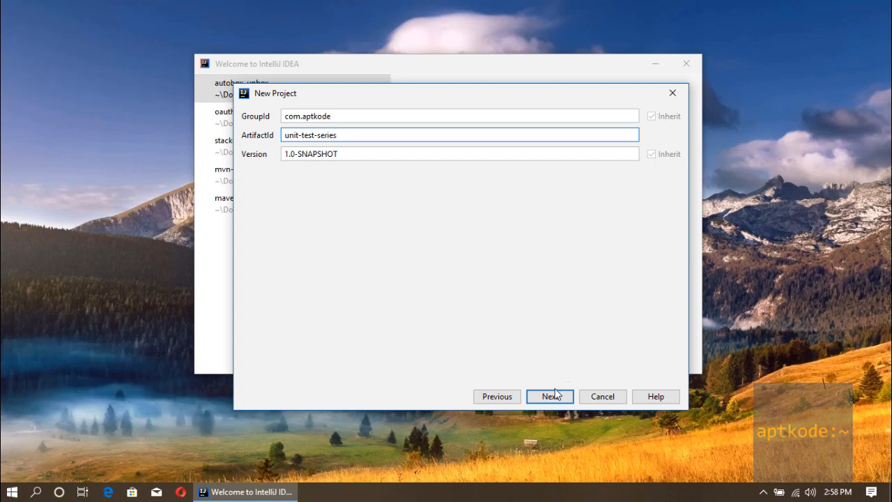
left_click(550, 396)
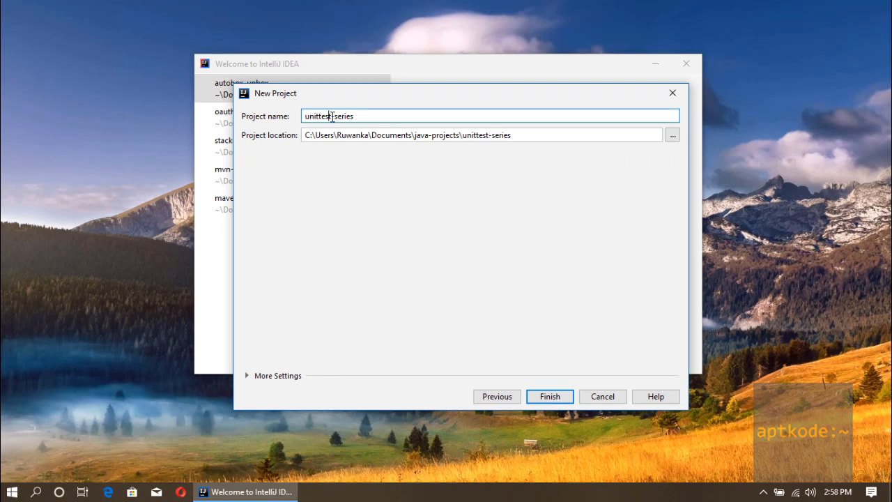
type("unit-test-series")
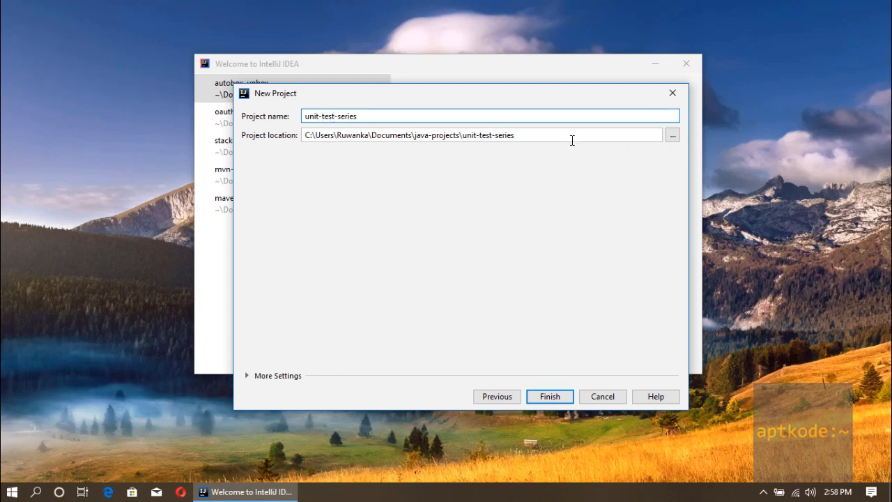
left_click(602, 396)
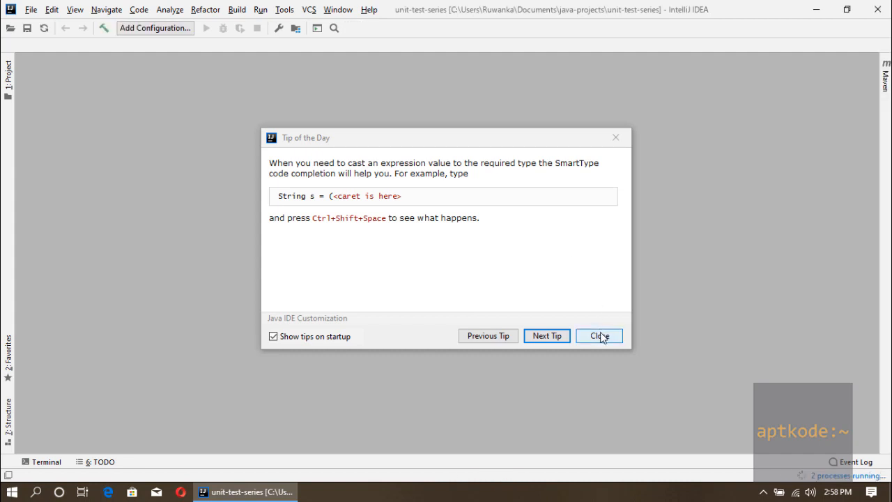
Step: Dismiss the Tip of the Day and review installed plugins in Settings
left_click(598, 335)
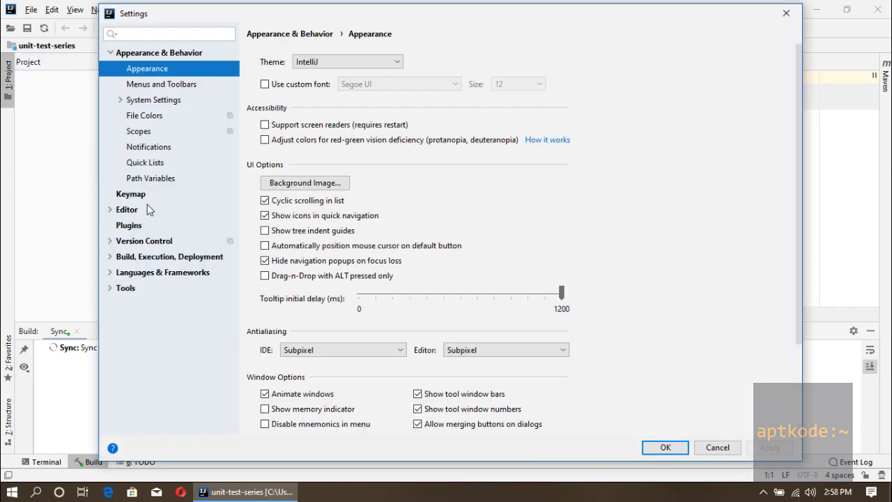
left_click(128, 224)
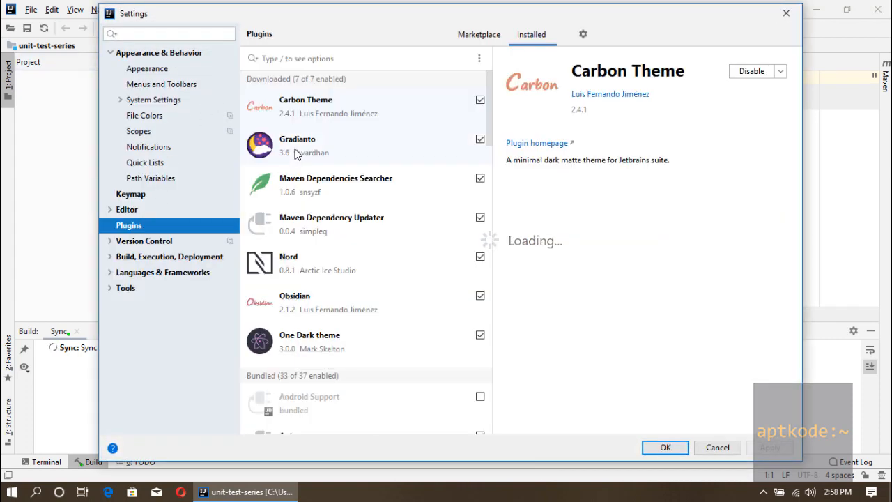
left_click(335, 185)
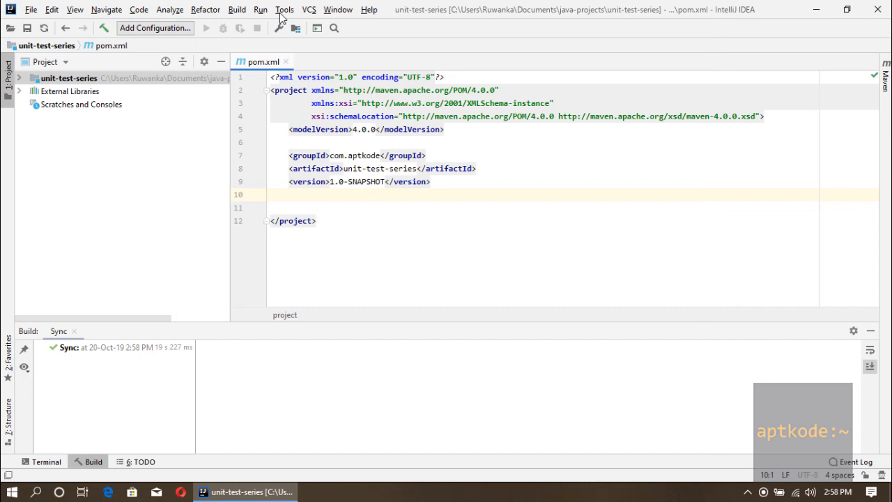
Step: Search Maven dependencies for a:junit-jupiter and add version 5.5.2 to pom.xml
left_click(284, 9)
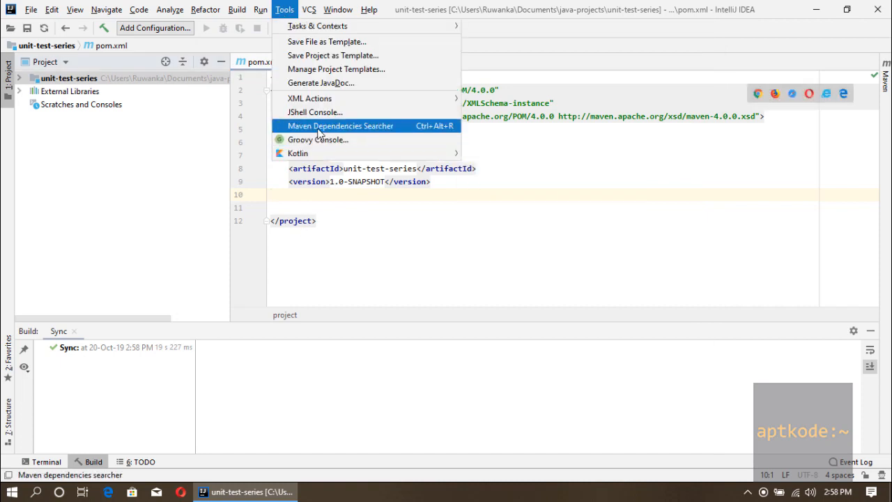
left_click(340, 126)
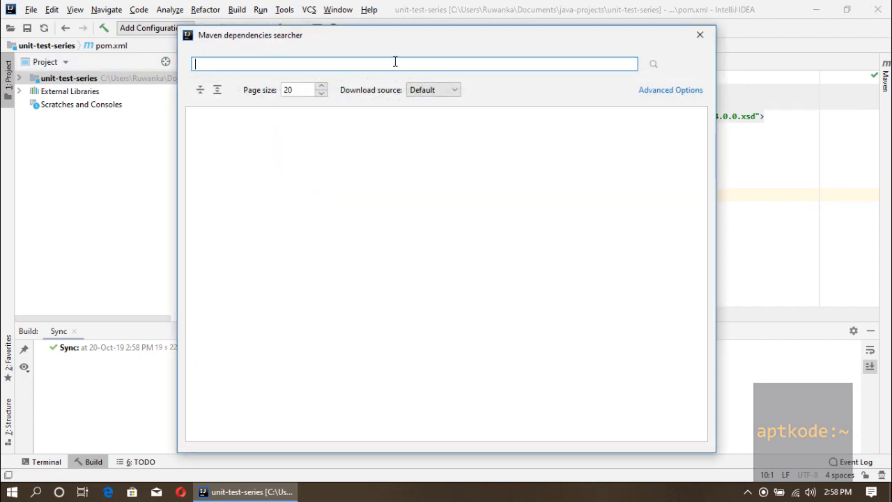
type("a:")
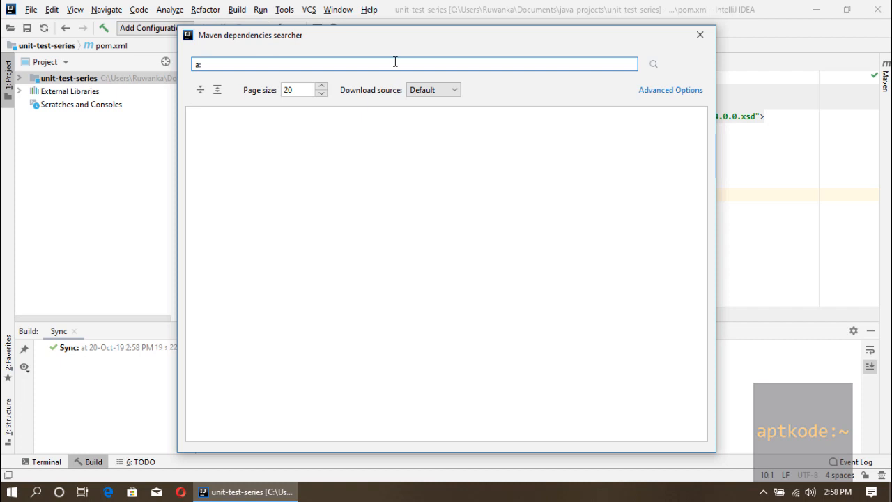
type("junit-")
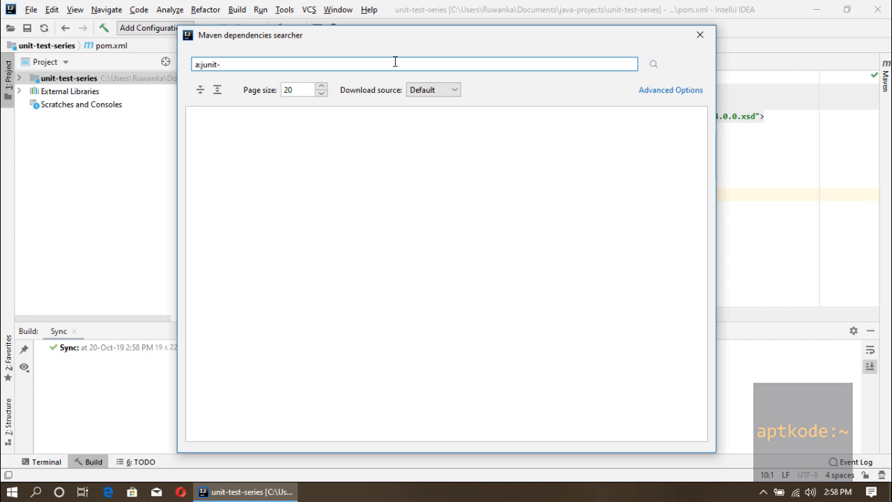
type("jupiter")
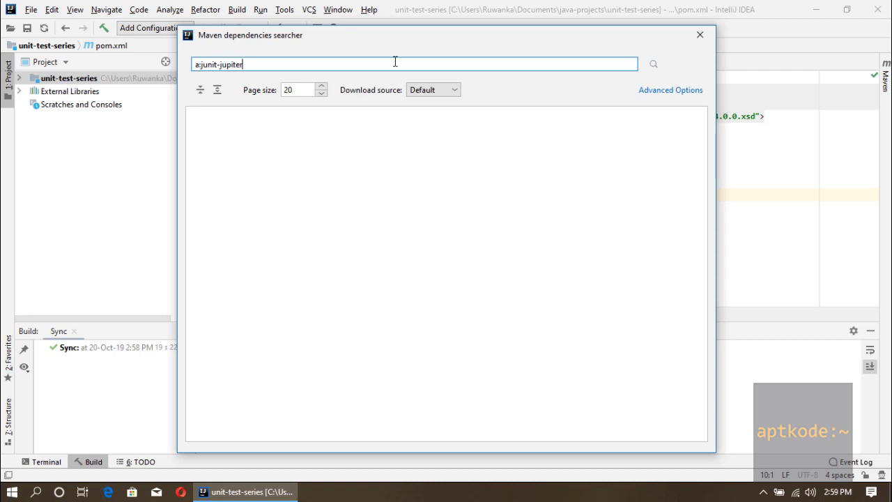
left_click(653, 64)
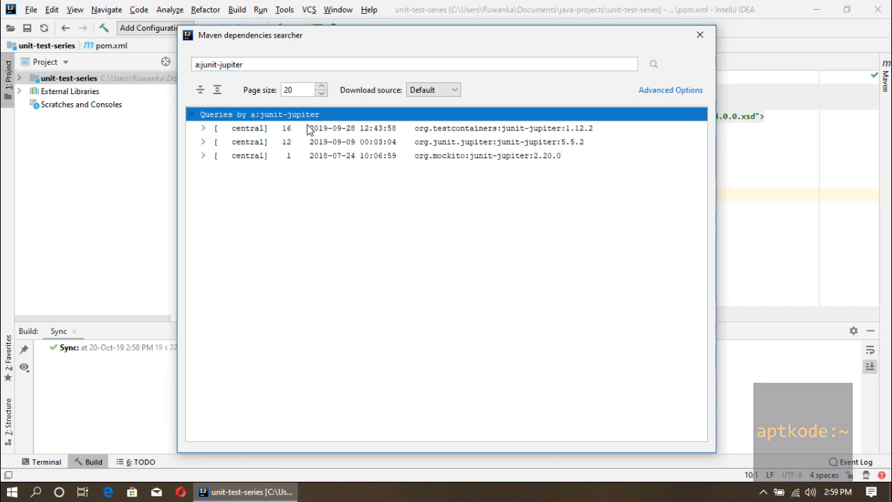
mouse_move(315, 132)
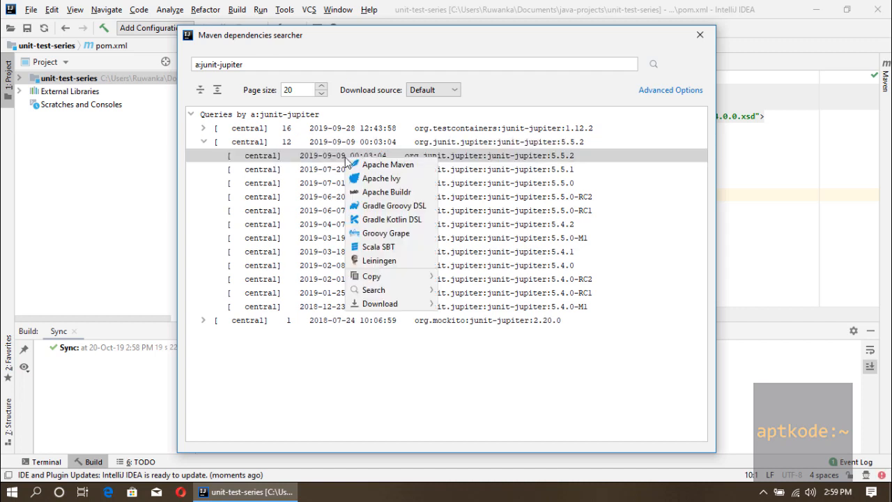
mouse_move(388, 164)
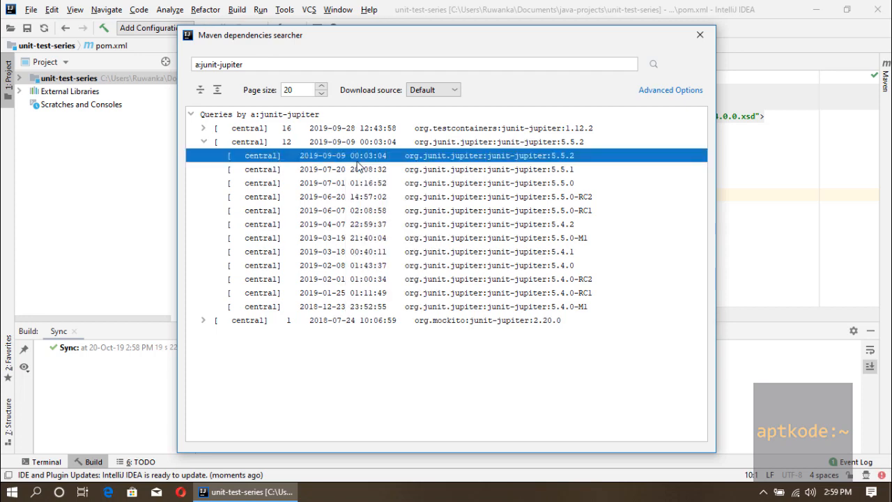
left_click(699, 35)
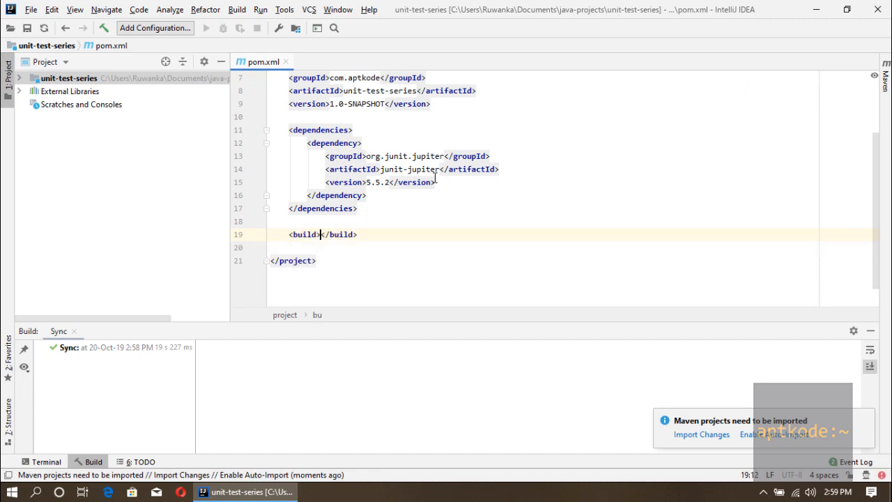
Step: Add a plugins entry for maven-compiler-plugin version 3.8.1 with release 13
type("<p")
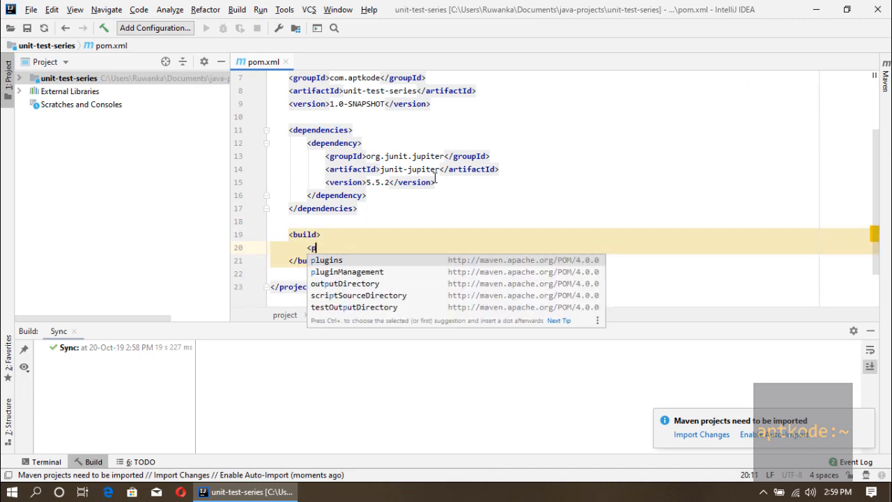
key("Enter")
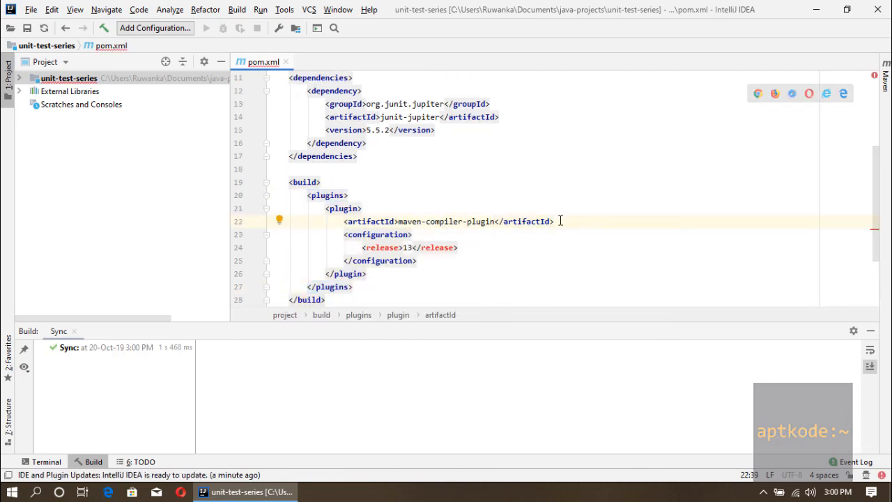
type("<version>3.8.1</version>")
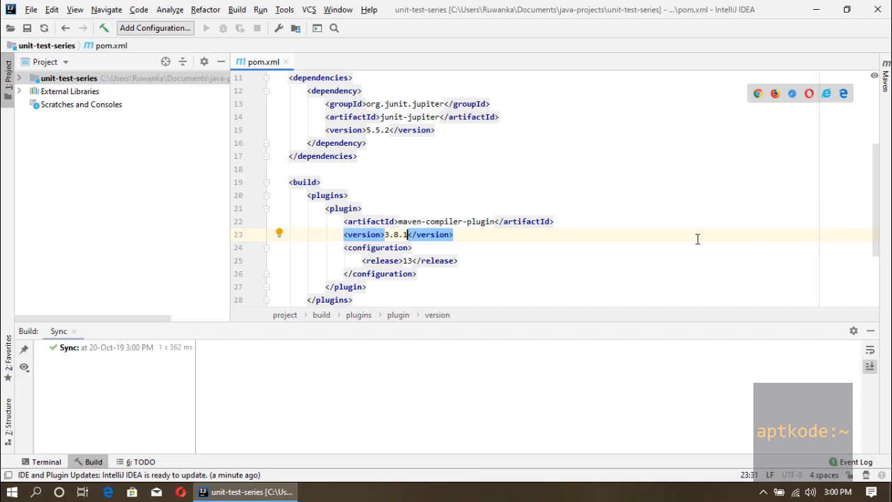
mouse_move(839, 310)
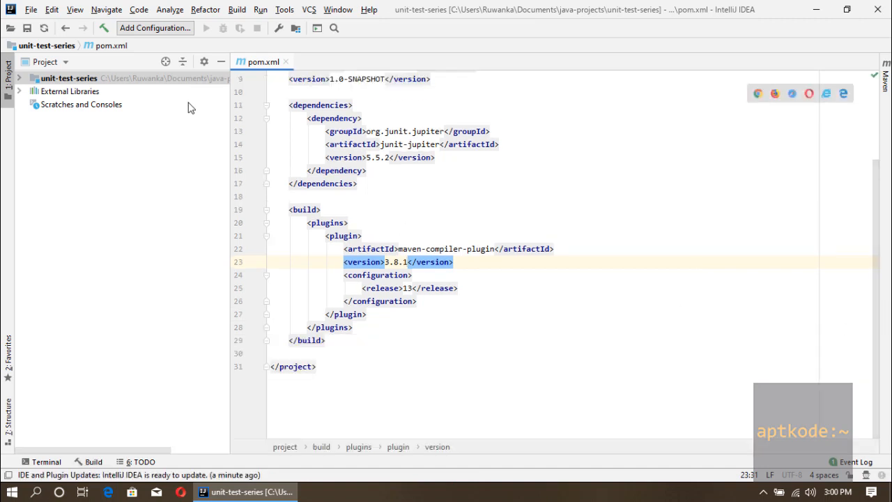
Step: Expand the project tree down to the src/test/java folder
left_click(69, 78)
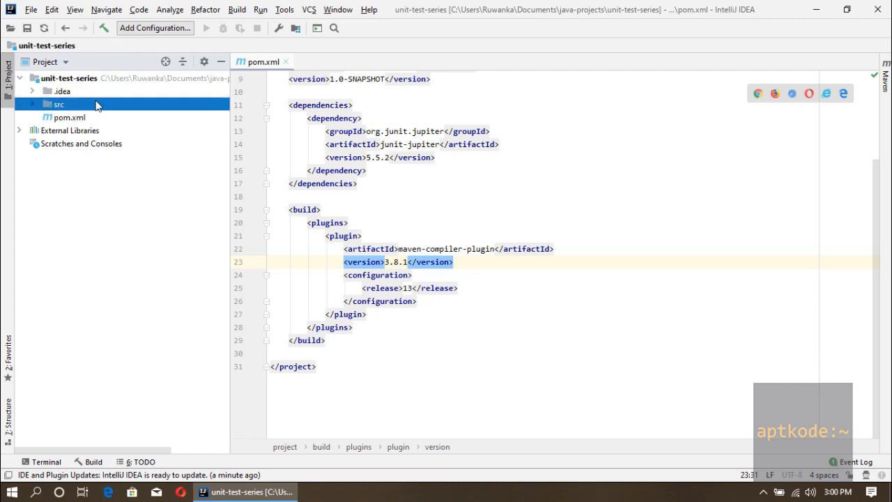
left_click(33, 104)
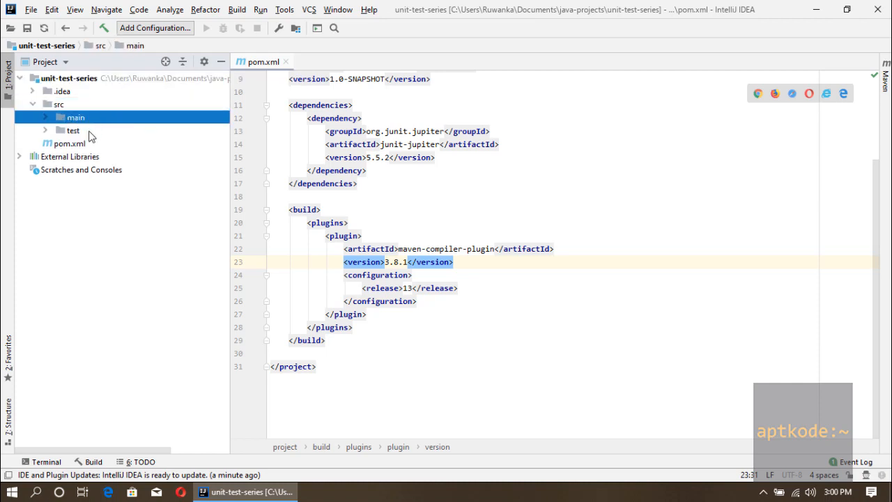
left_click(72, 130)
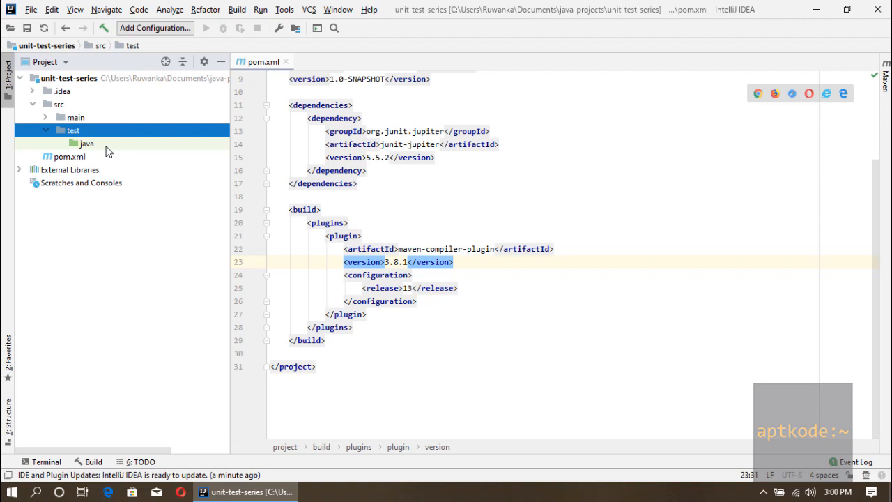
left_click(87, 143)
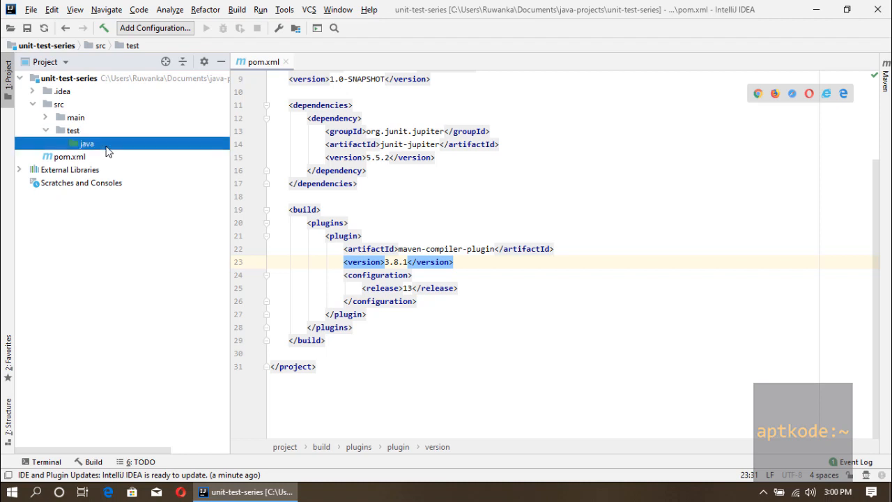
left_click(86, 144)
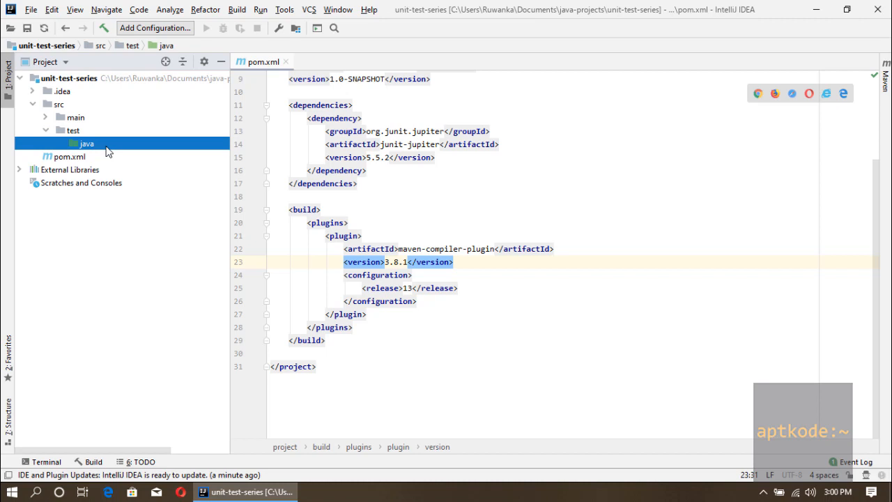
right_click(87, 143)
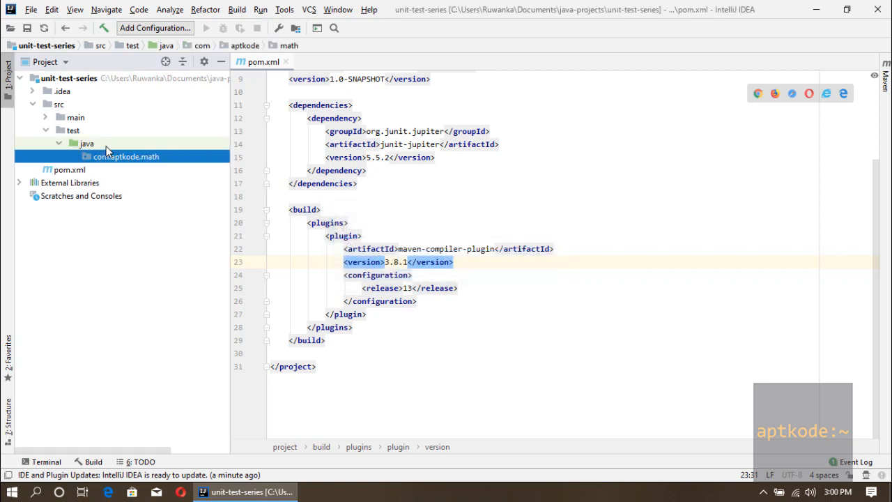
Step: Create the MathHelperTest Java class in the com.aptkode.math test package
right_click(125, 156)
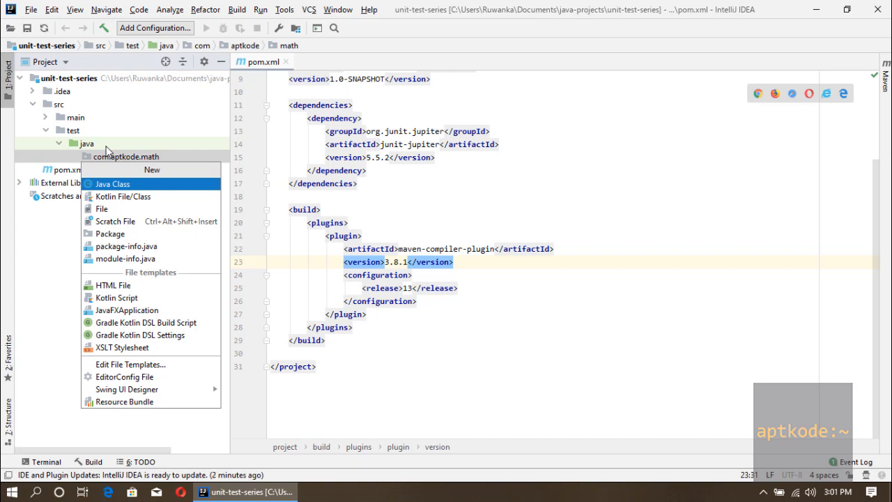
left_click(113, 183)
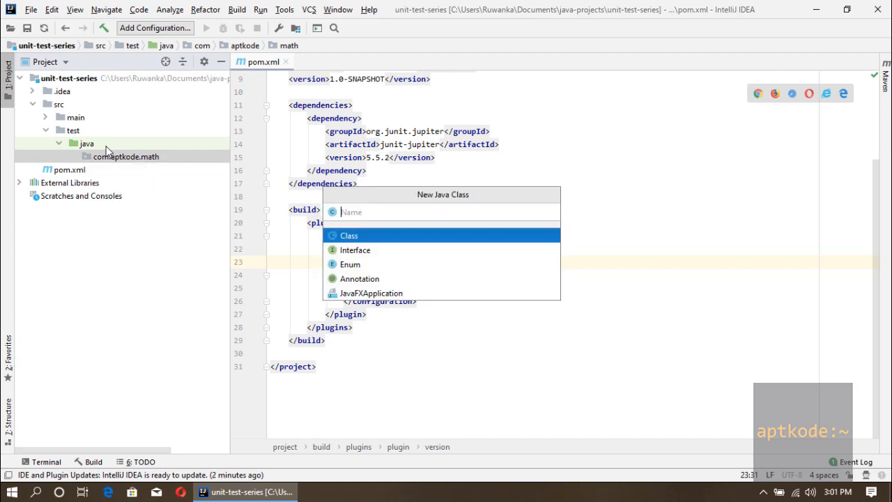
type("Math")
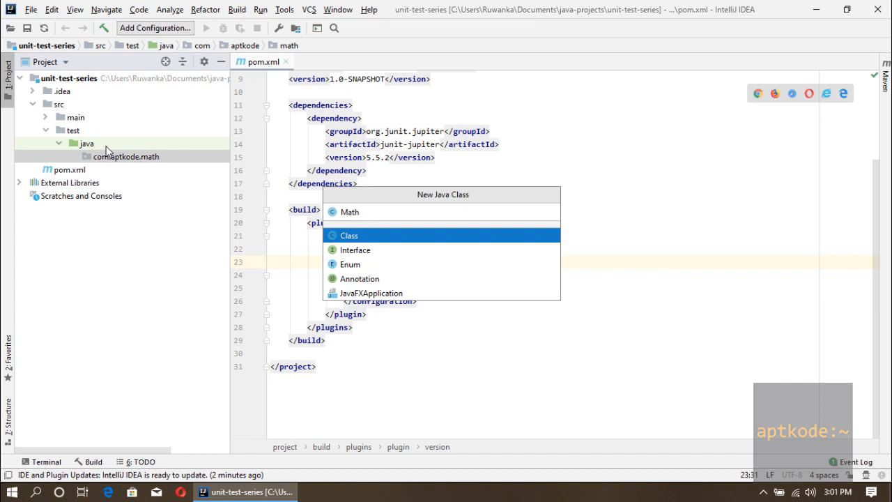
type("Helper")
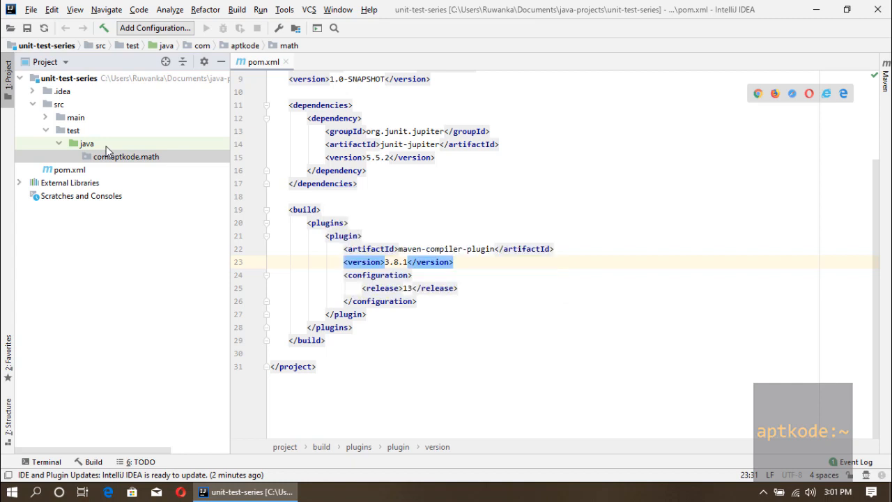
double_click(134, 170)
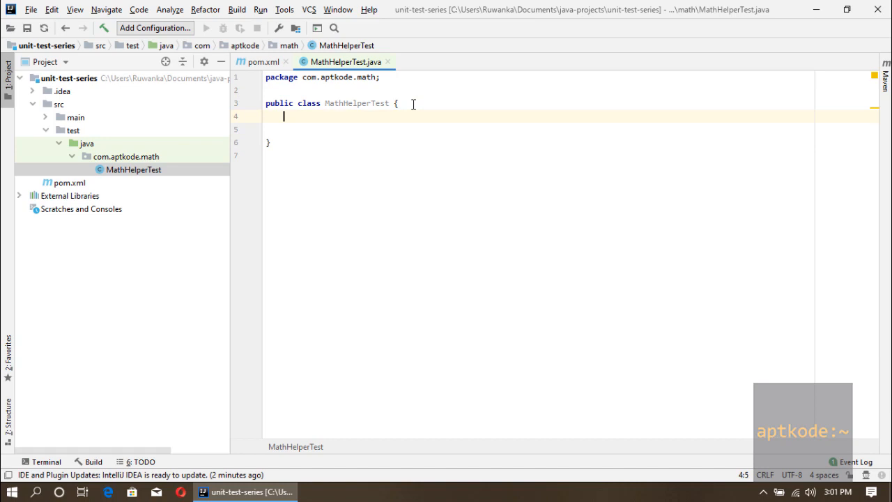
Step: Declare a void factorialTest() method in MathHelperTest
type("void")
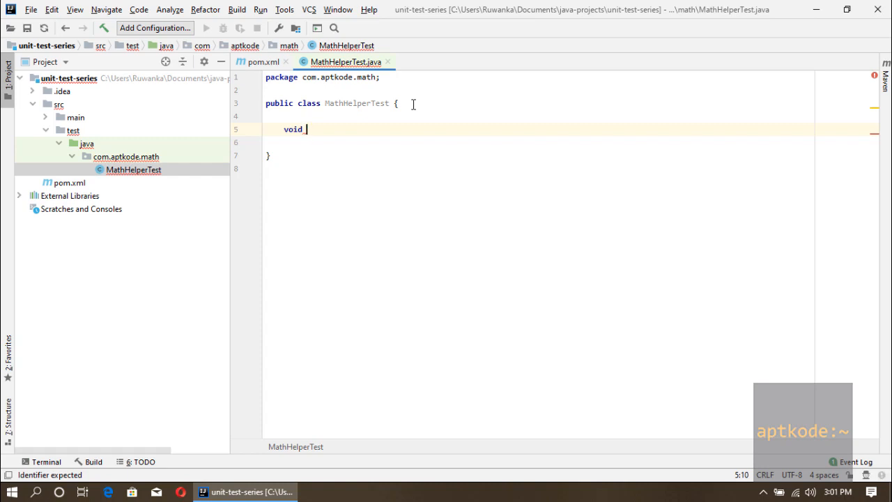
type("_fa")
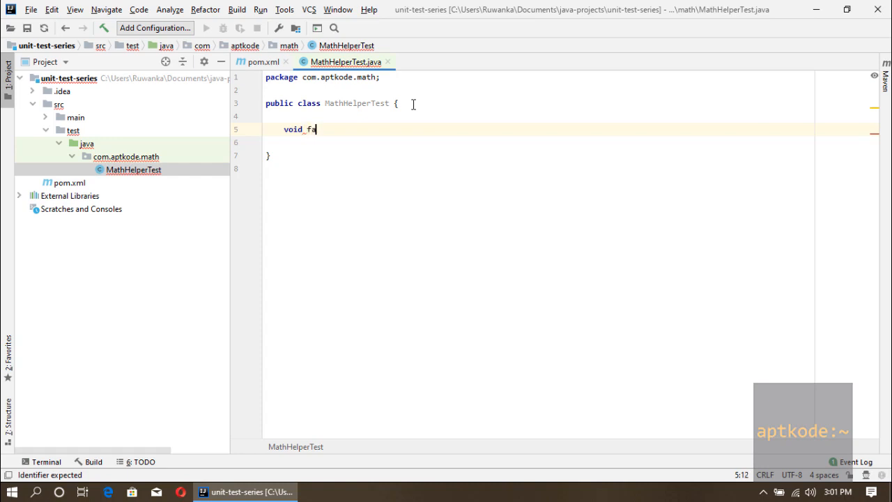
type("ctori")
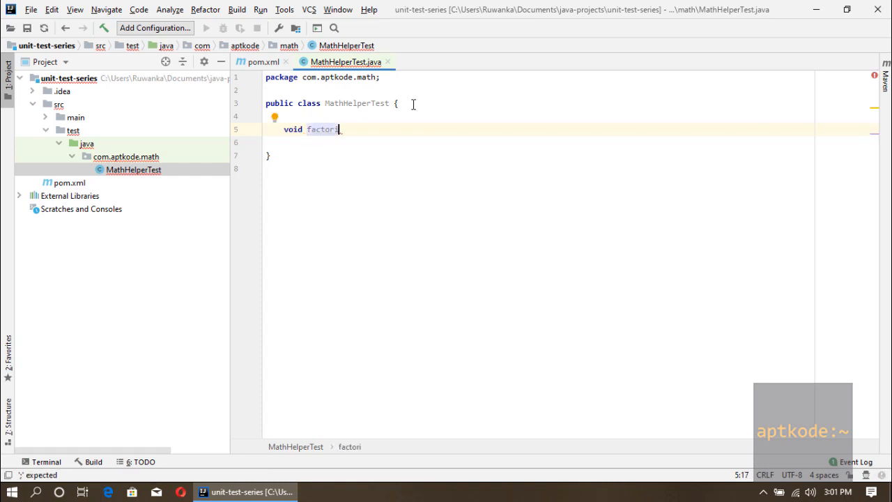
key("BackSpace")
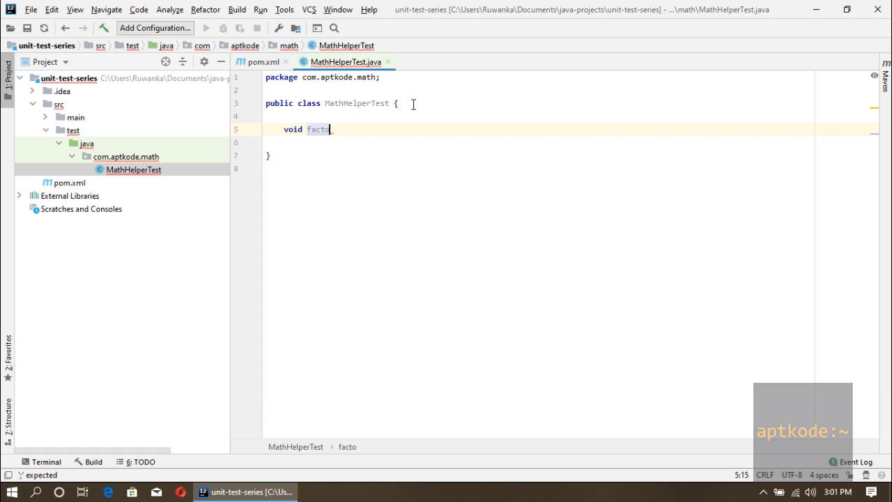
type("rial")
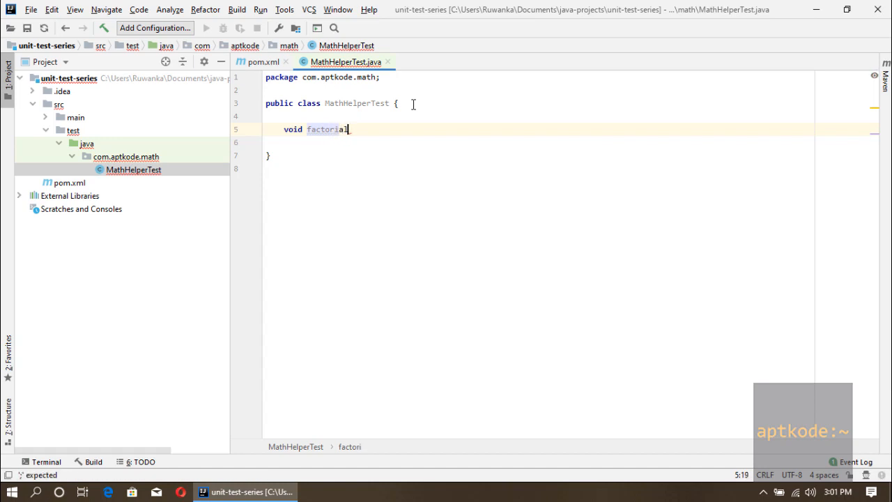
type("Test()")
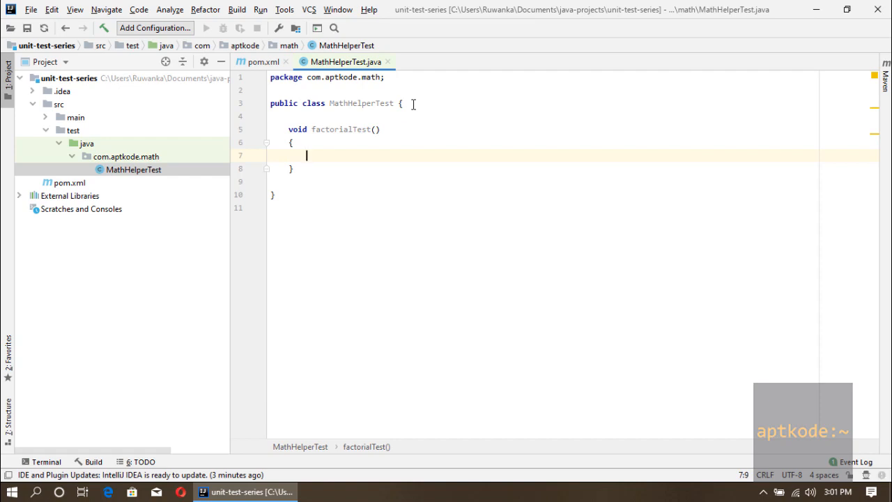
Step: Add an assertEquals call, statically imported from JUnit Jupiter Assertions
type("assertEquals(")
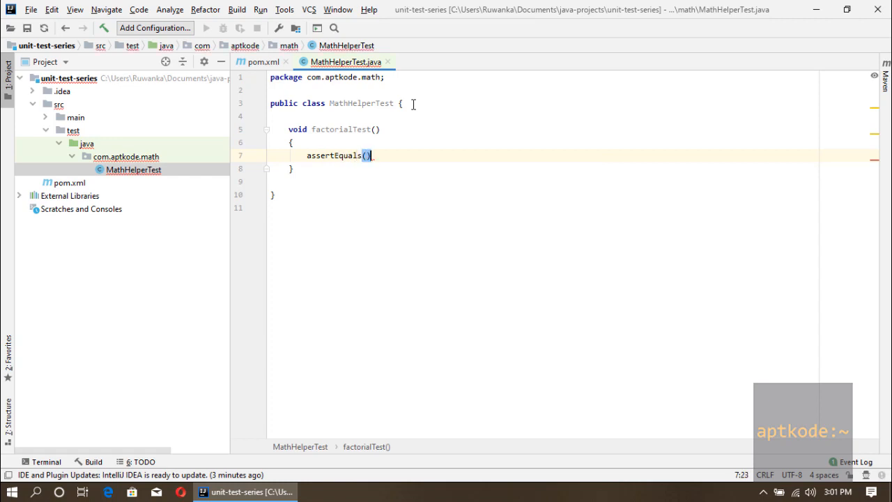
type(";")
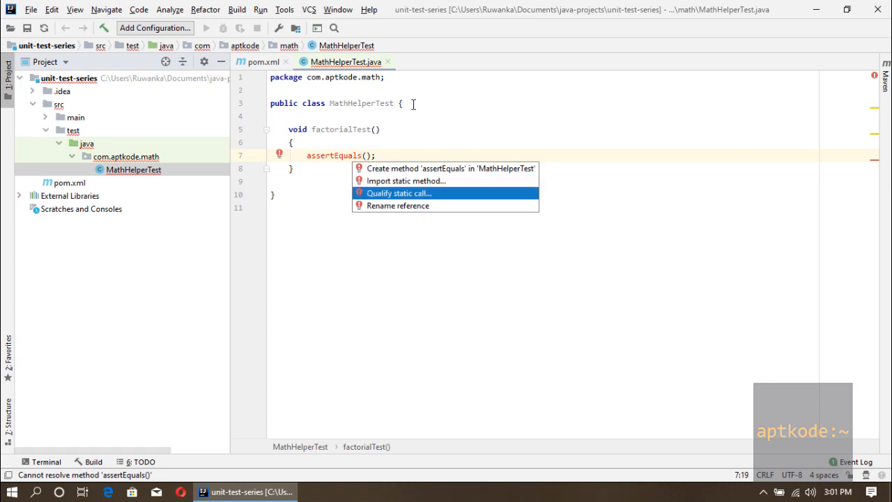
left_click(407, 180)
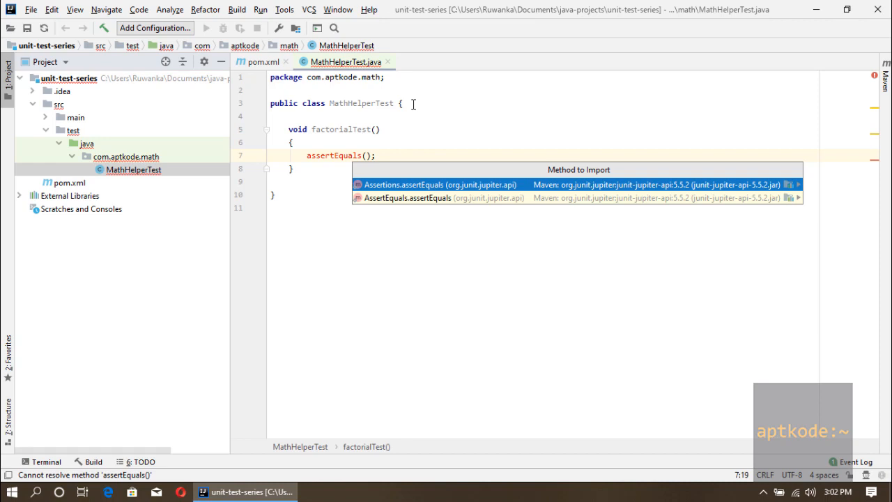
left_click(440, 184)
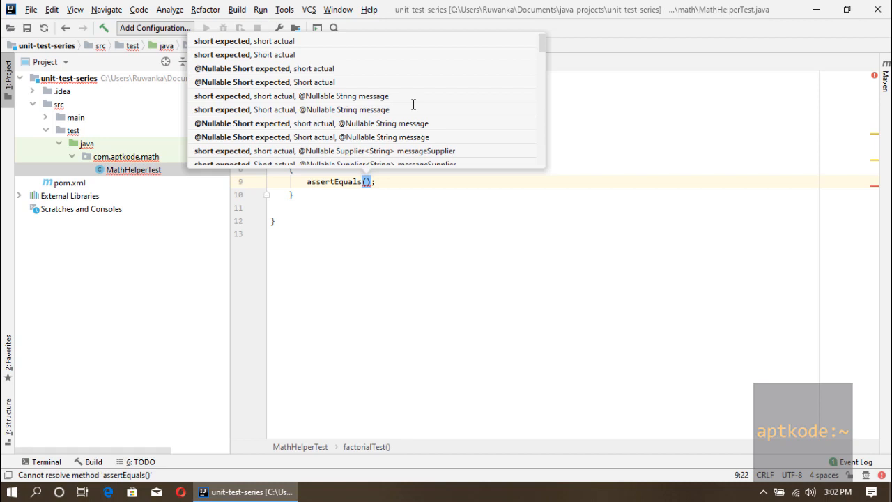
type("1,")
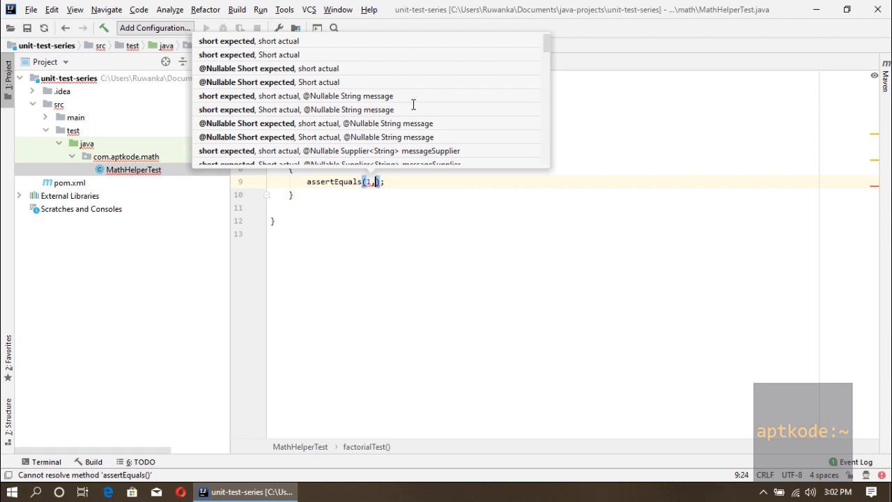
type("MathHelper.fa")
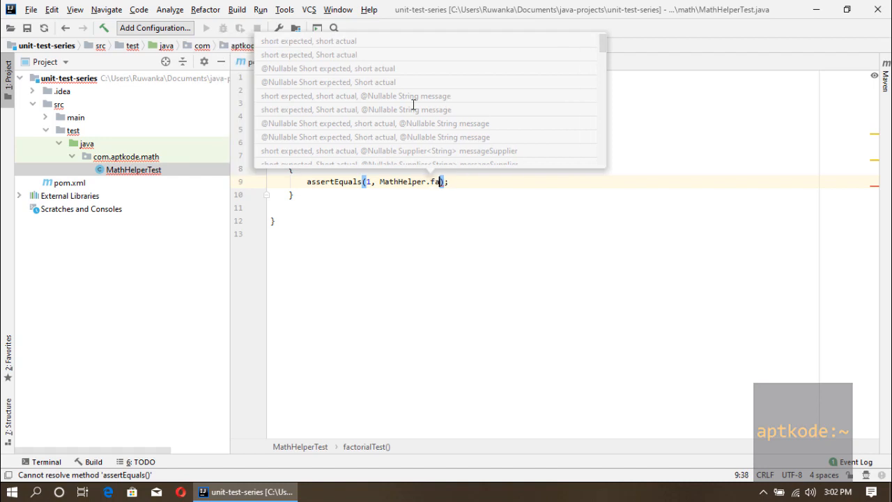
type("ctorial(1")
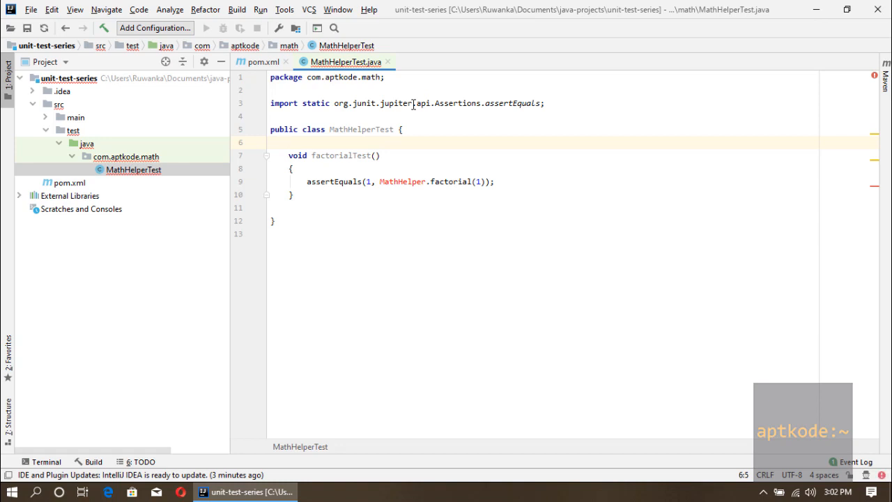
type("@Test")
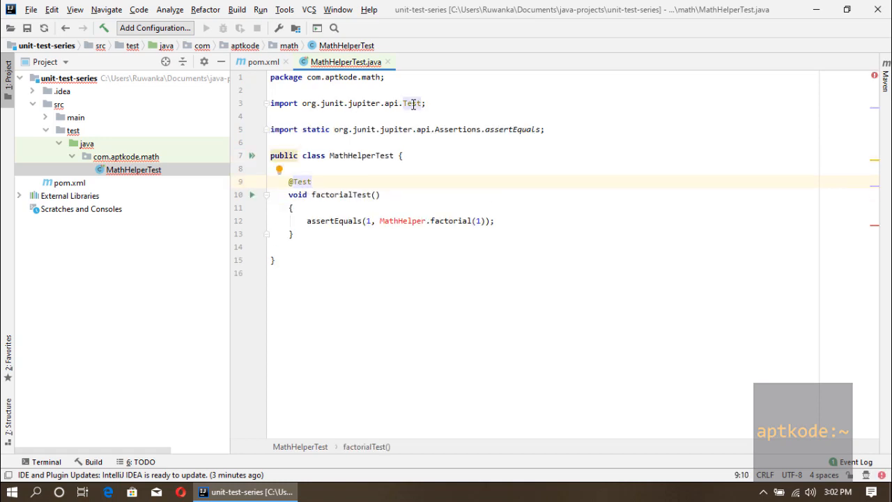
left_click(311, 154)
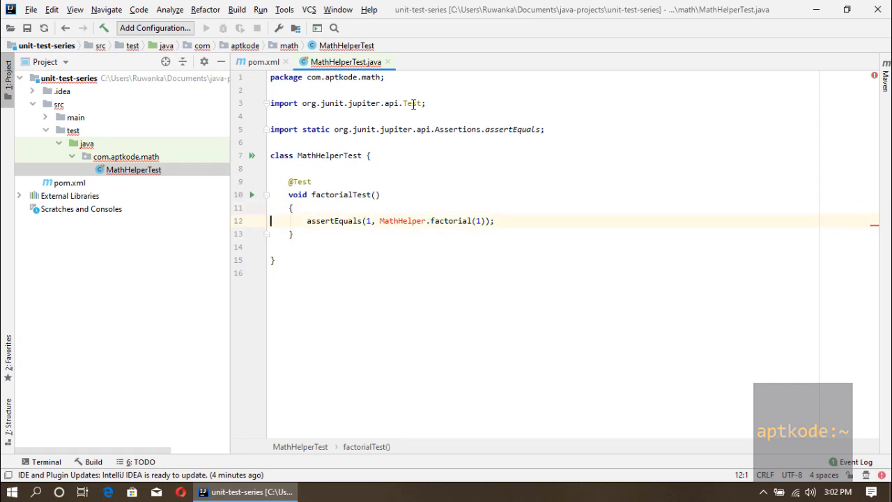
left_click(373, 220)
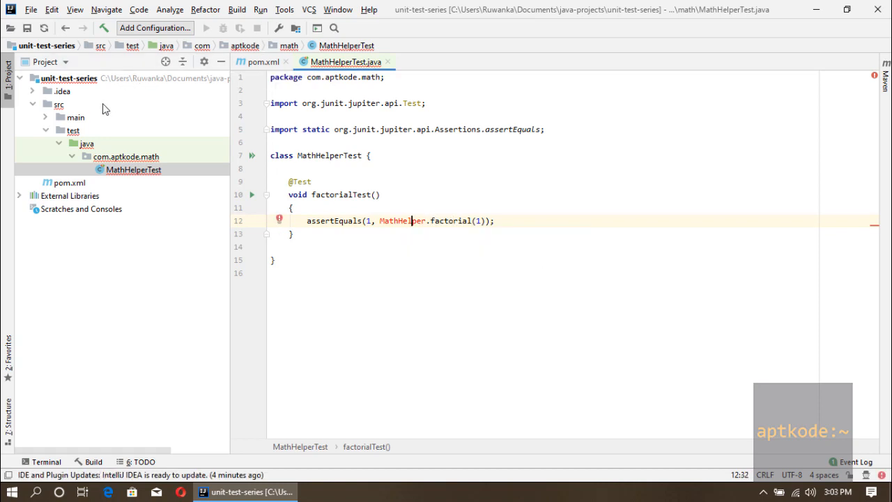
left_click(82, 131)
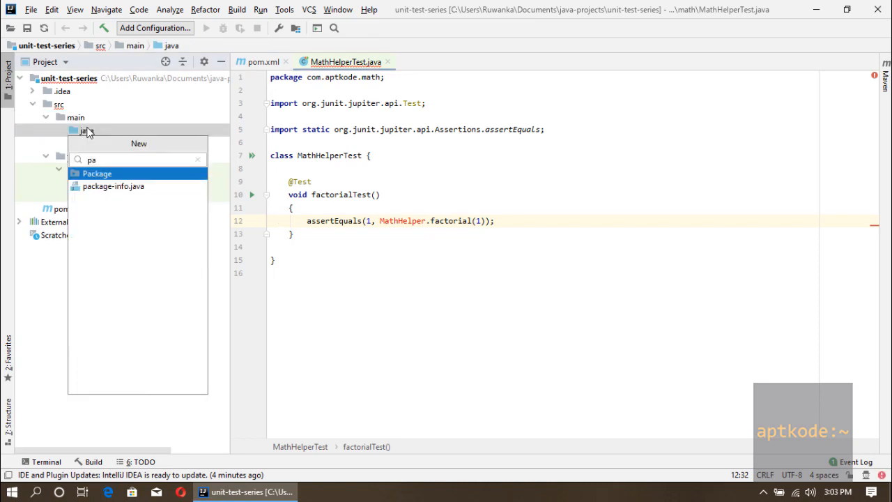
Step: Create the com.aptkode.math package under main and generate the MathHelper class there
left_click(97, 173)
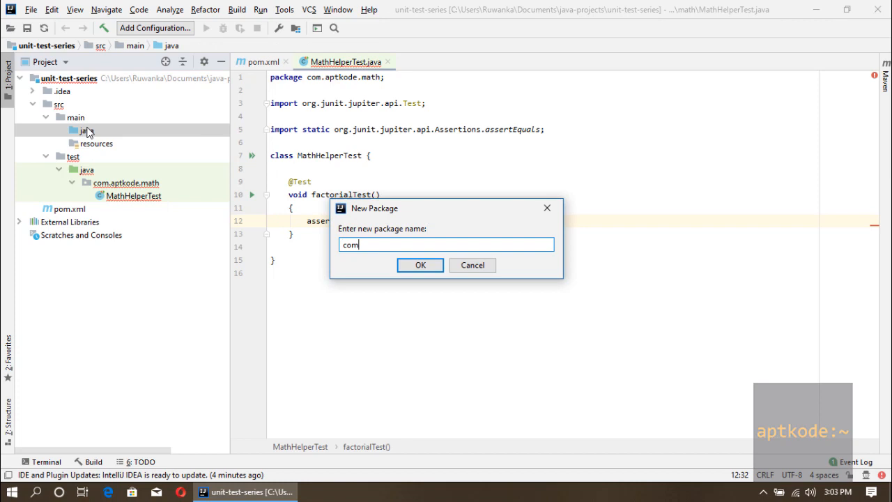
type(".aptko")
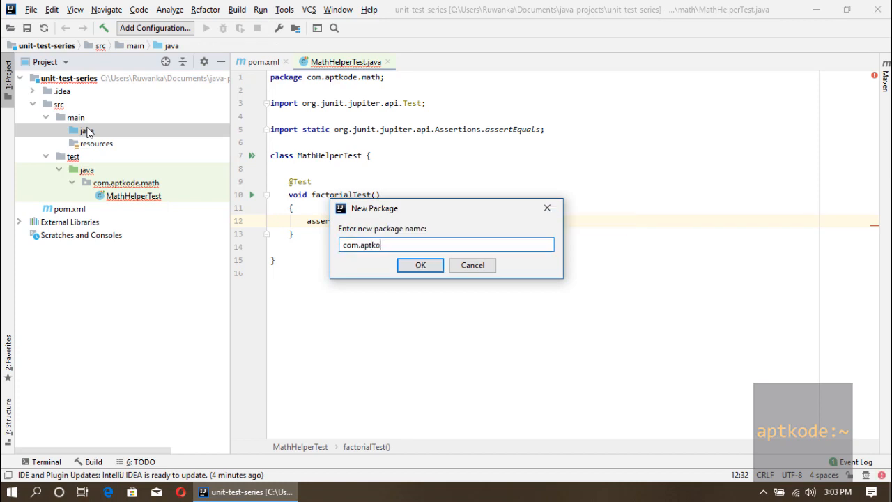
left_click(421, 265)
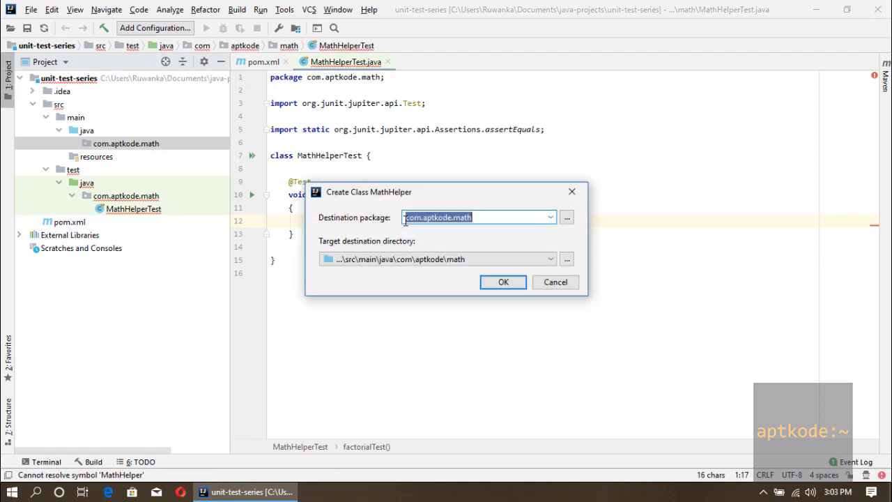
left_click(503, 281)
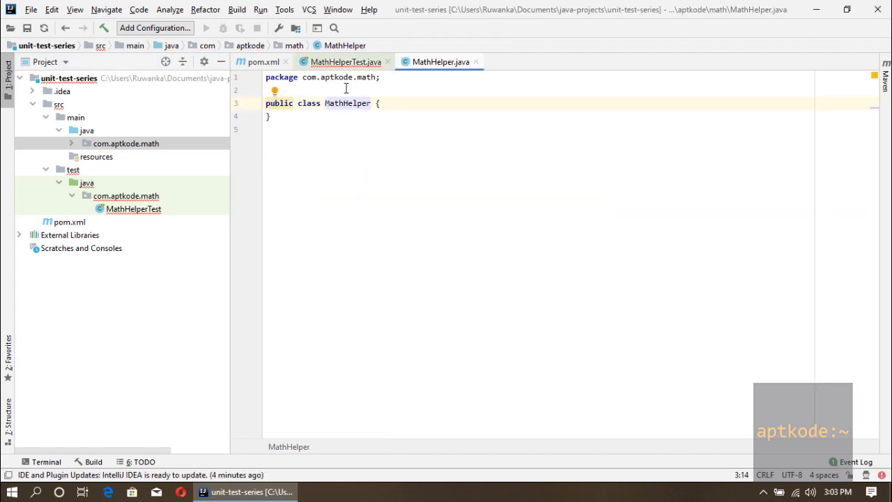
Step: Generate the static factorial(int) stub returning 0, then run factorialTest
left_click(346, 61)
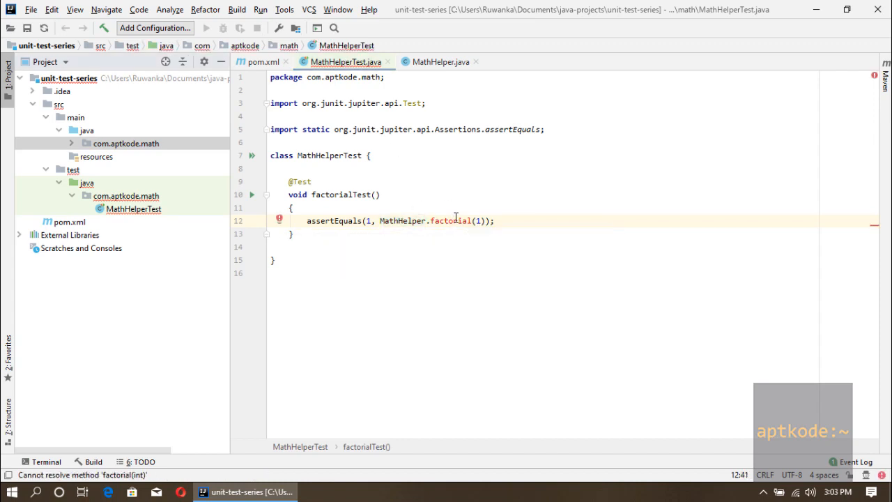
left_click(441, 62)
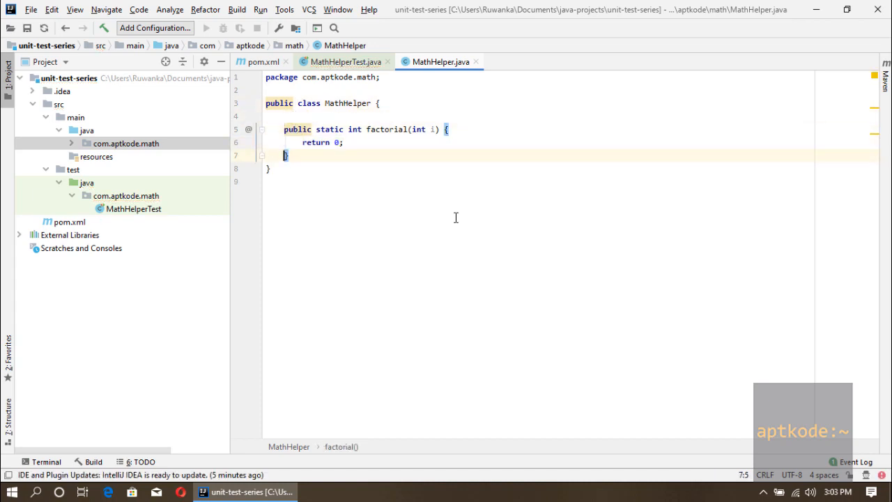
left_click(341, 61)
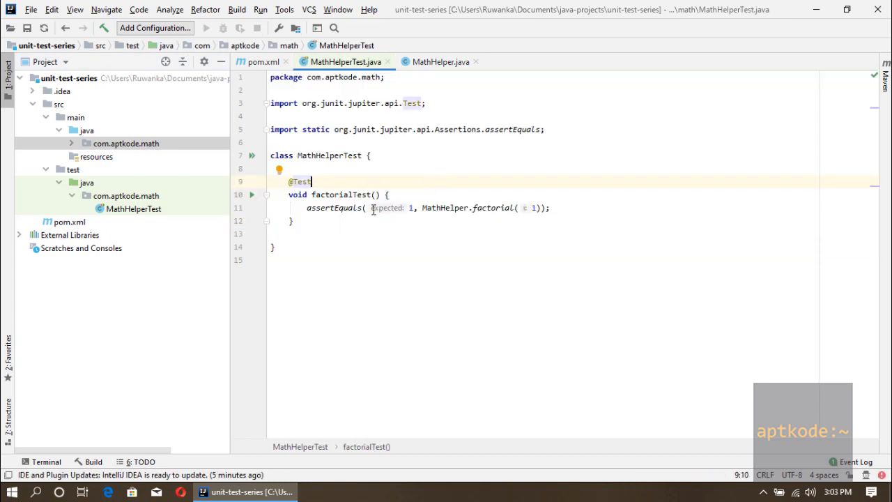
left_click(441, 61)
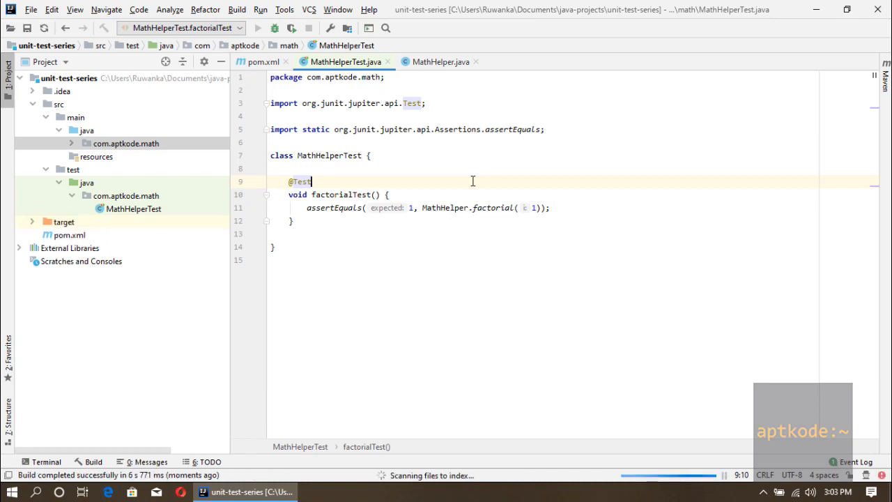
Step: Change factorial to return 1, rerun factorialTest green, and change the assertion to factorial(0)
left_click(258, 28)
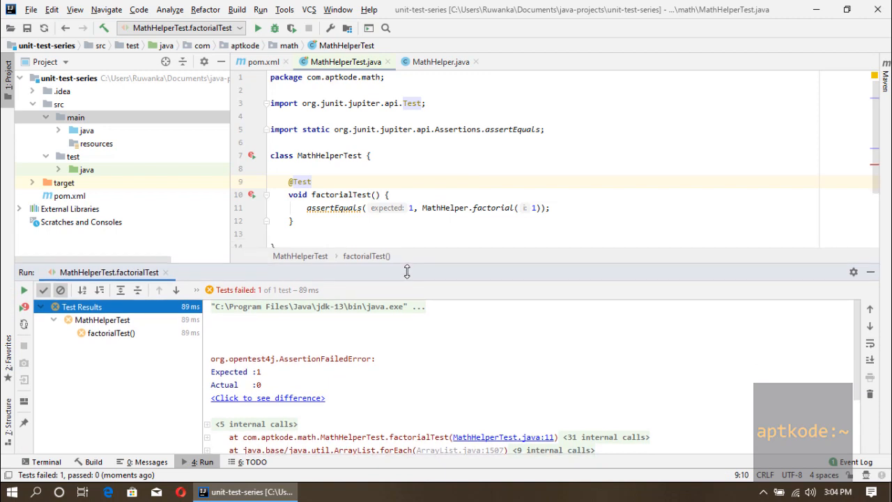
mouse_move(540, 260)
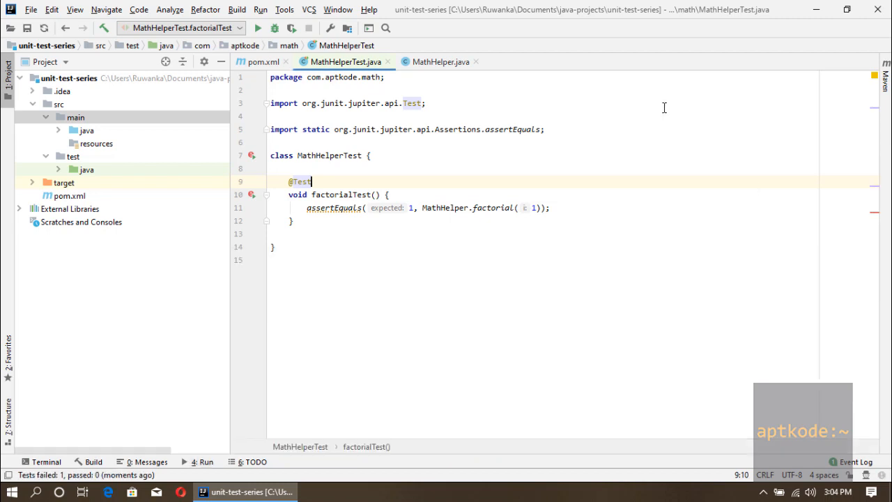
left_click(440, 62)
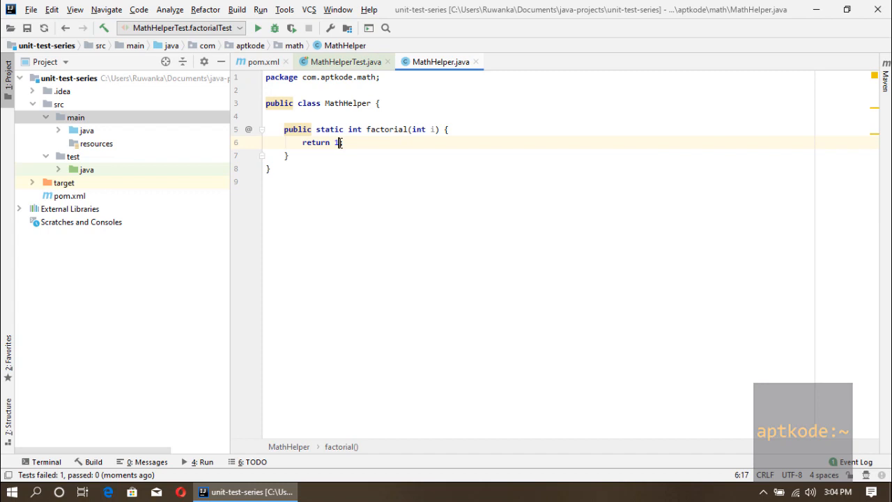
left_click(258, 28)
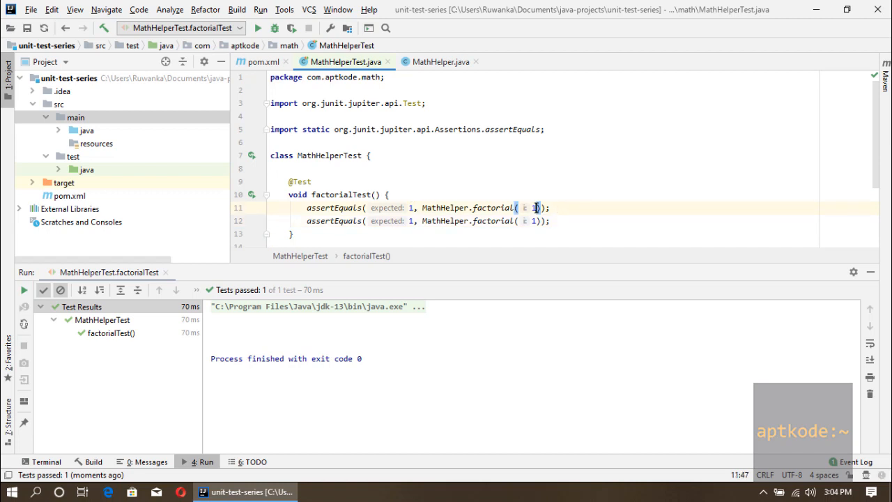
type("0")
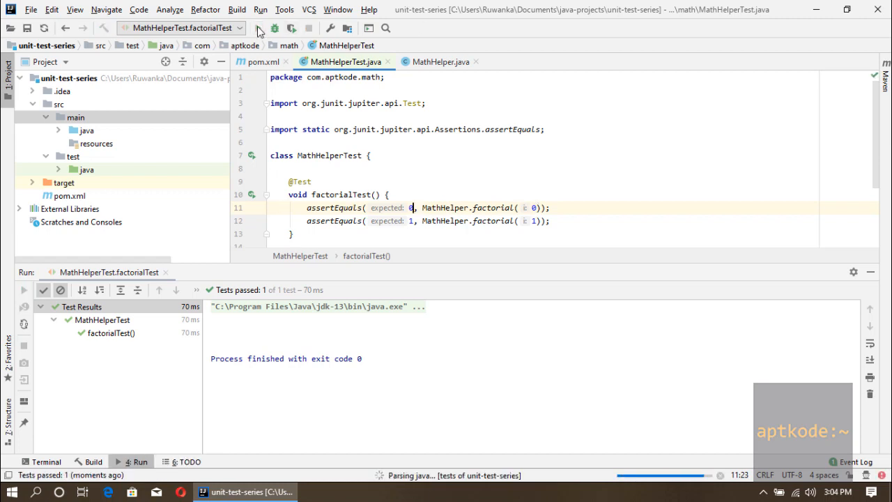
Step: Rerun the failing test, then make factorial return 1 for i of 0 or 1, else 0
left_click(259, 28)
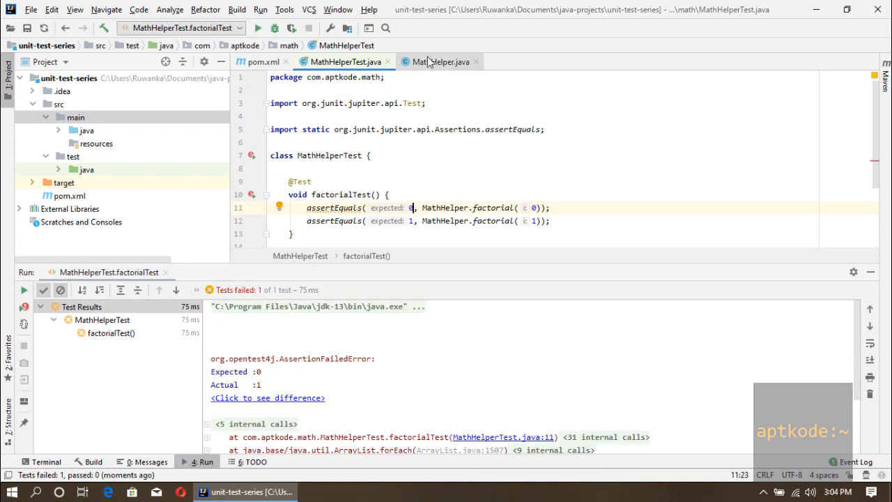
left_click(440, 61)
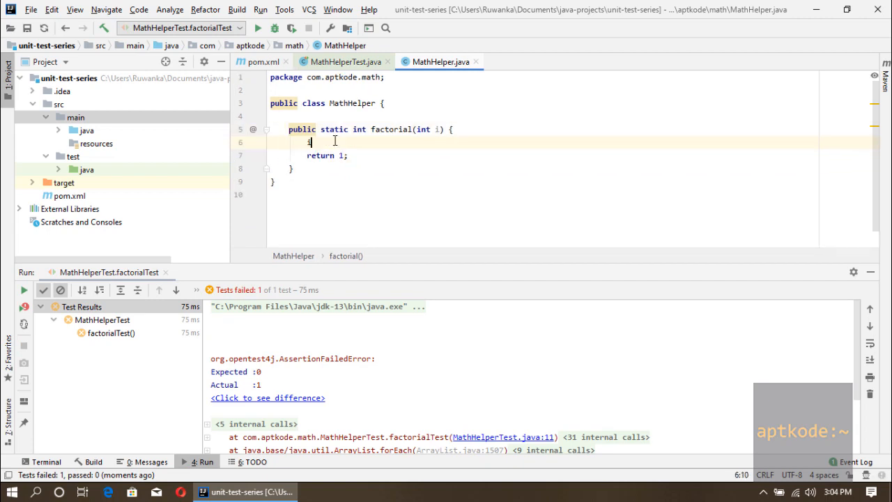
type("if(i")
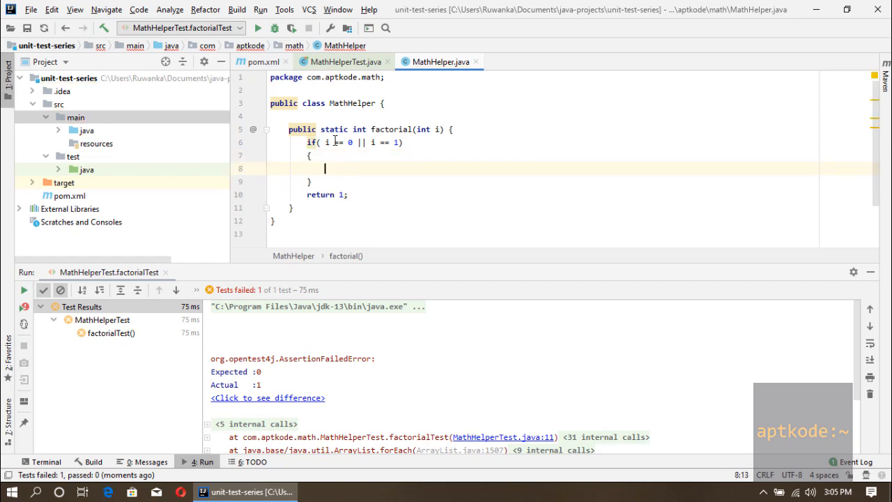
type("return 1;")
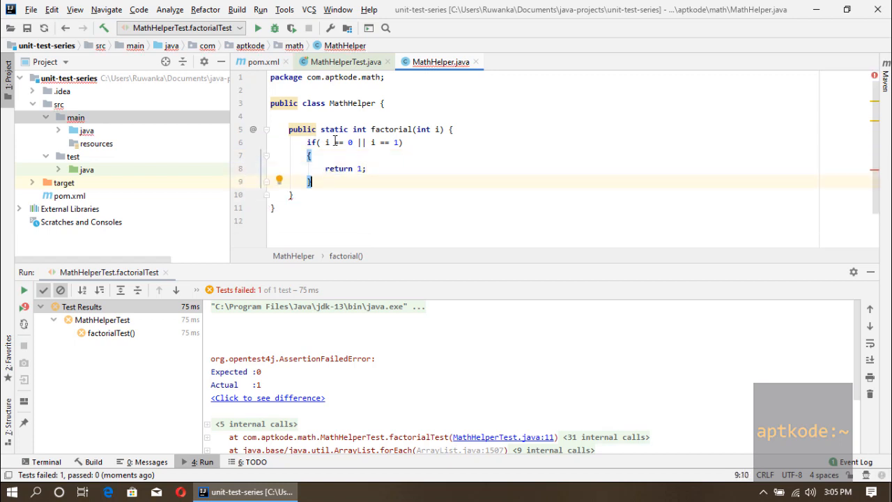
type("return")
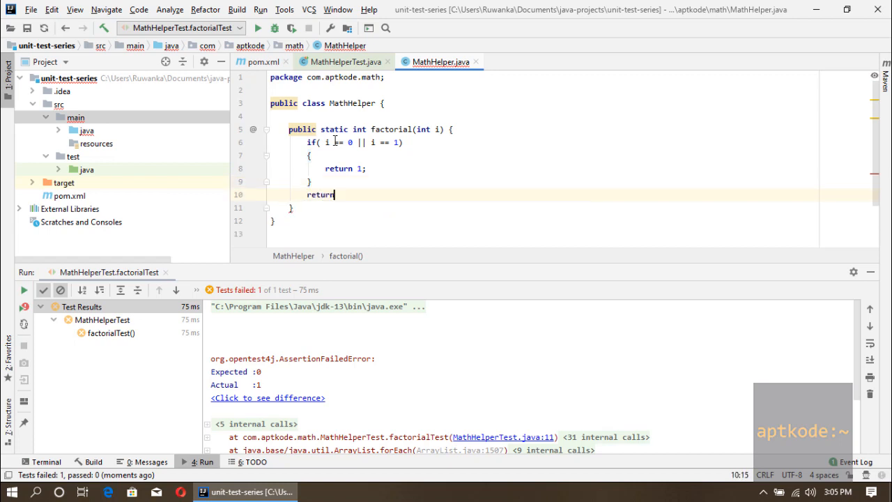
type("0;")
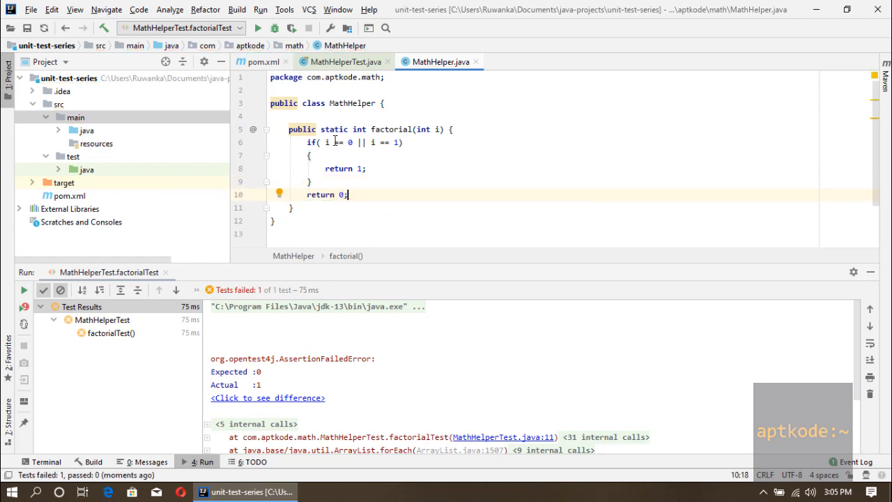
left_click(344, 62)
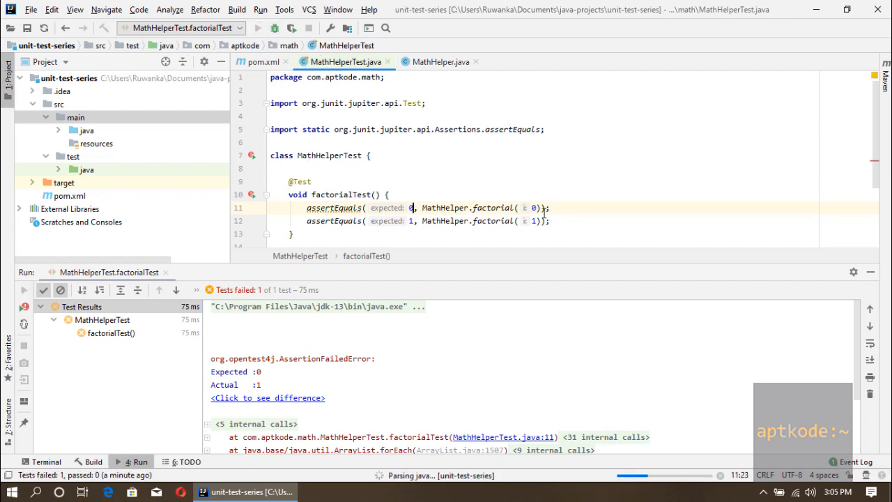
Step: Make the first assertion expect 1, and duplicate a line into a factorial(5) equals 120 check
left_click(258, 28)
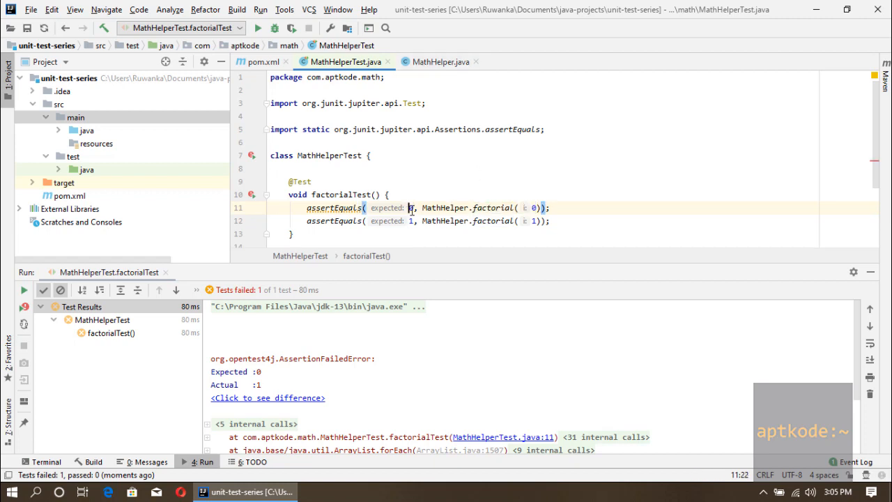
type("1")
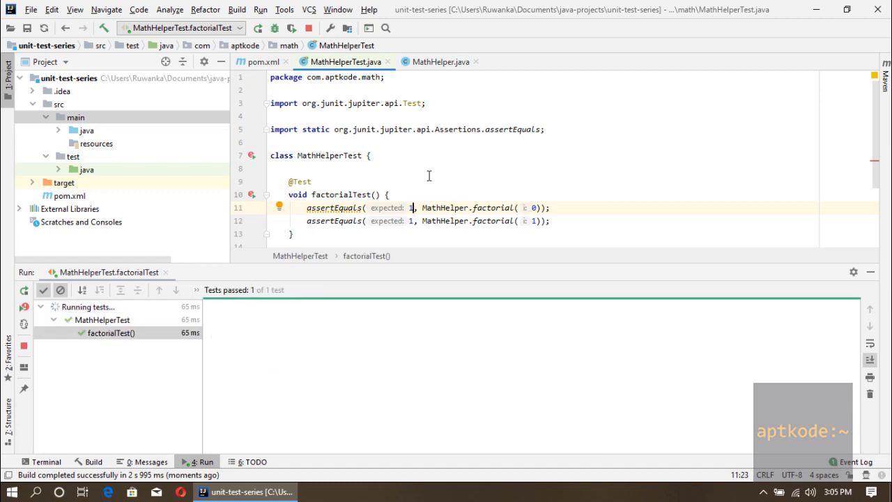
left_click(258, 28)
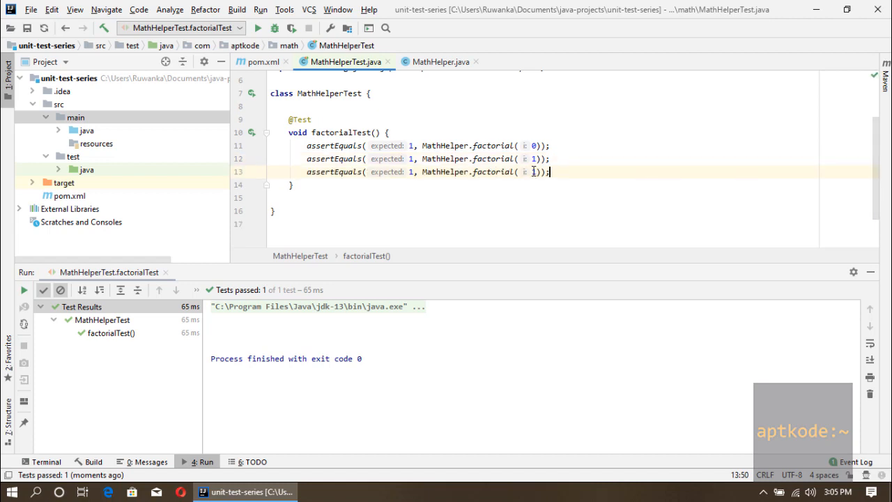
type("5")
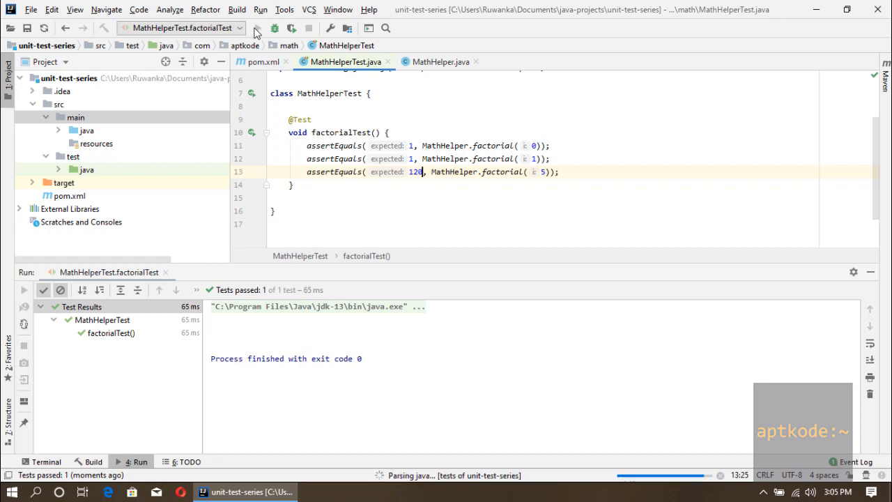
Step: Run factorialTest, note factorial(5) fails with actual 0, and return to MathHelper
left_click(258, 27)
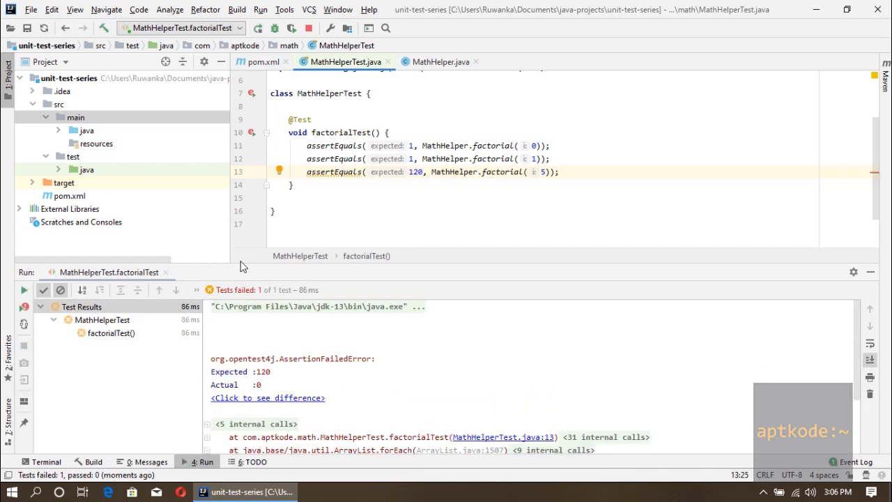
double_click(263, 372)
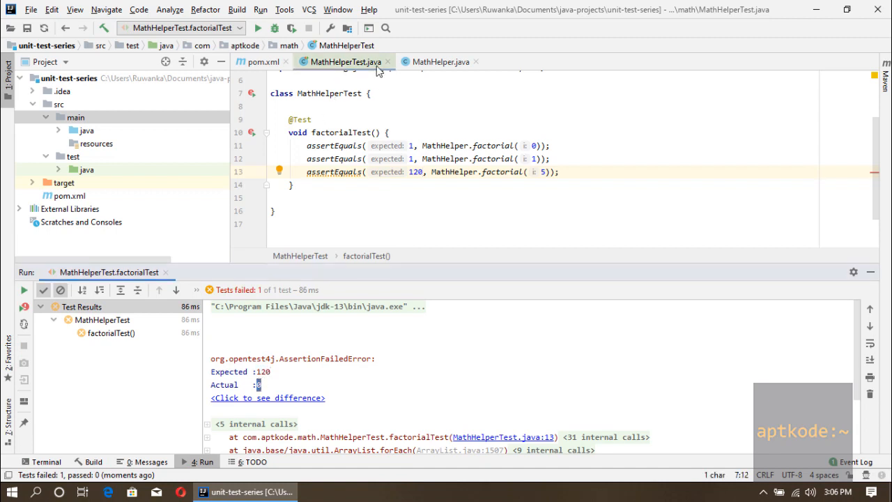
left_click(439, 62)
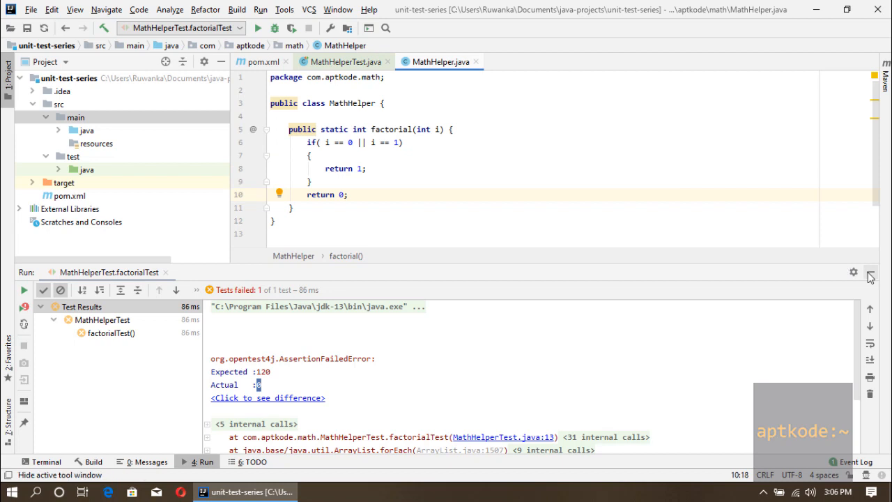
Step: Change factorial to return i * factorial(i - 1)
left_click(870, 273)
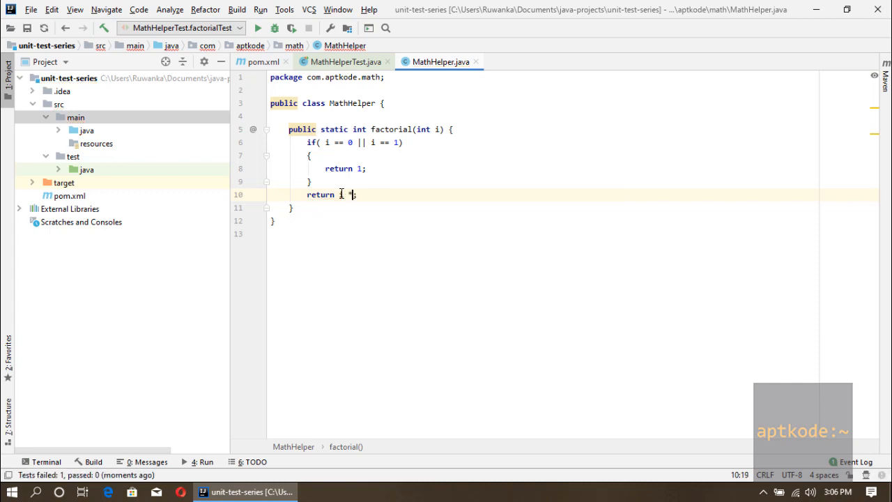
type("* factorial()")
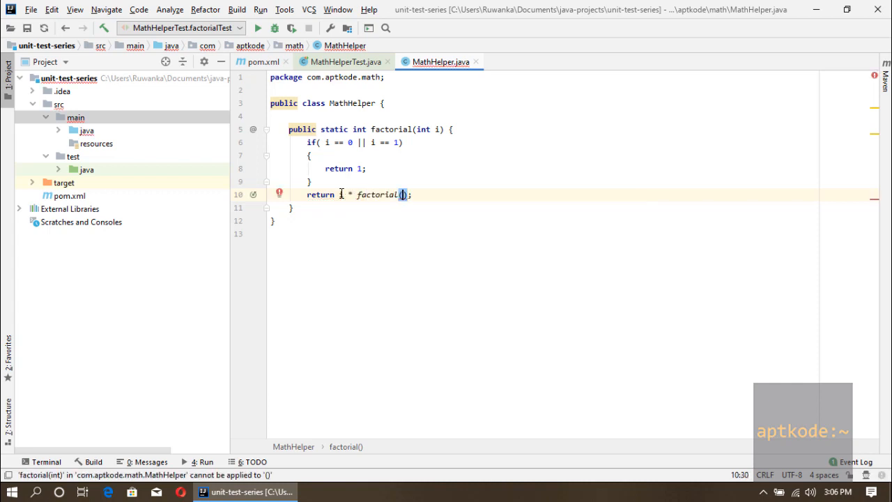
type("i - 1")
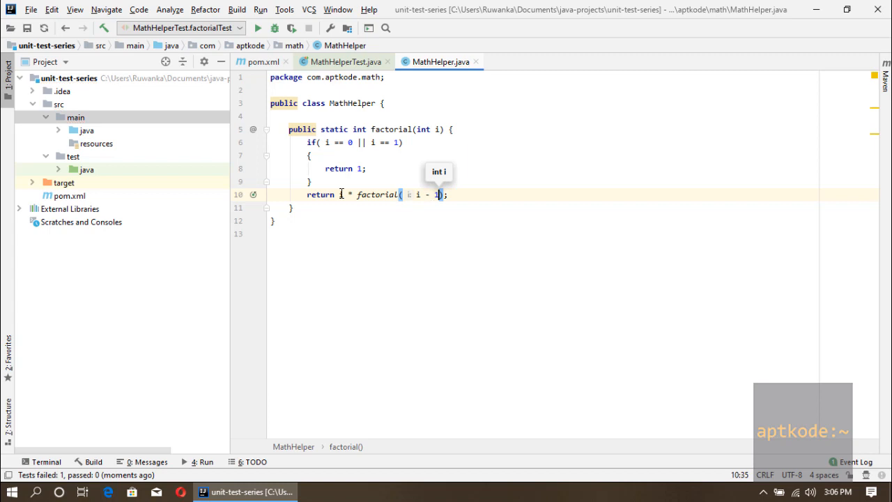
mouse_move(455, 193)
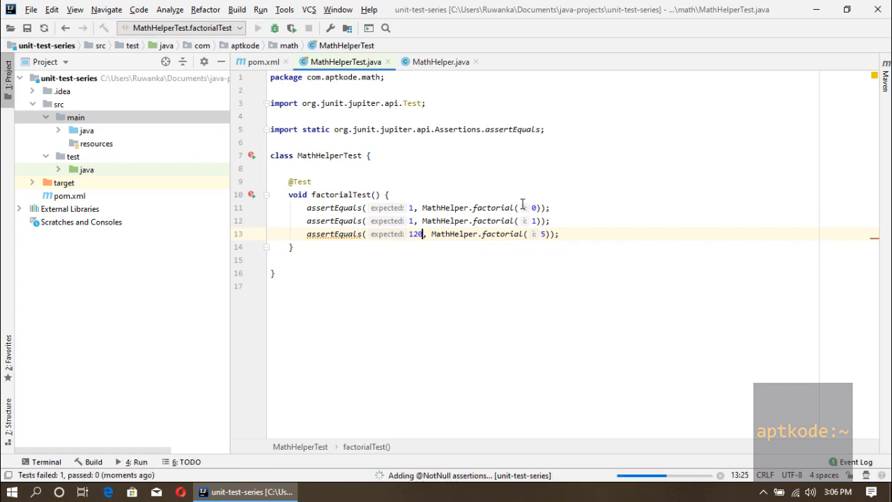
Step: Run MathHelperTest to confirm factorialTest passes, then review the method and return to the test
left_click(259, 28)
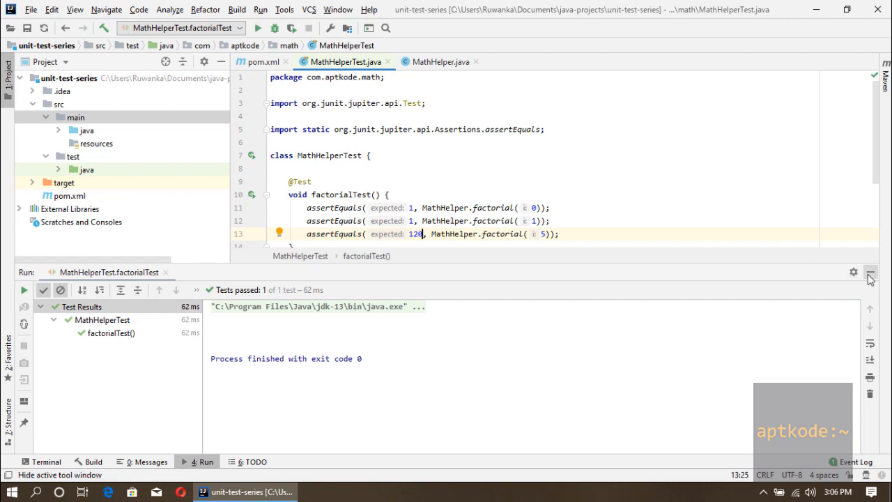
left_click(870, 272)
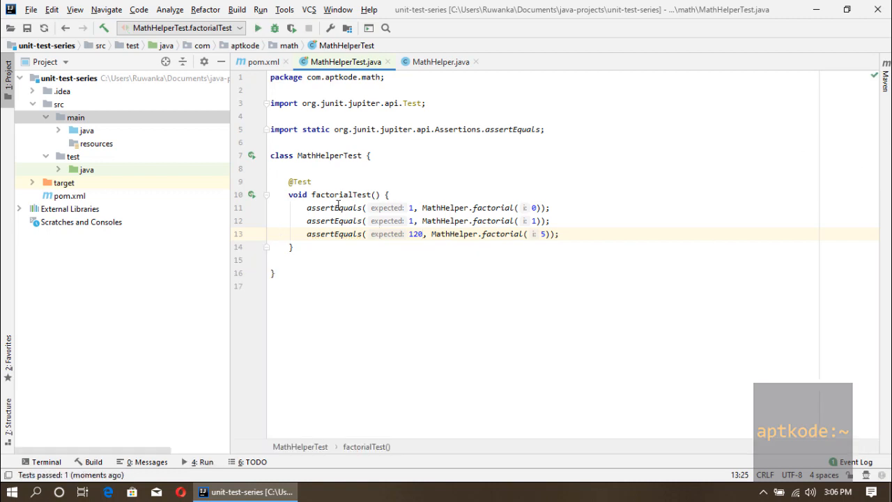
left_click(440, 61)
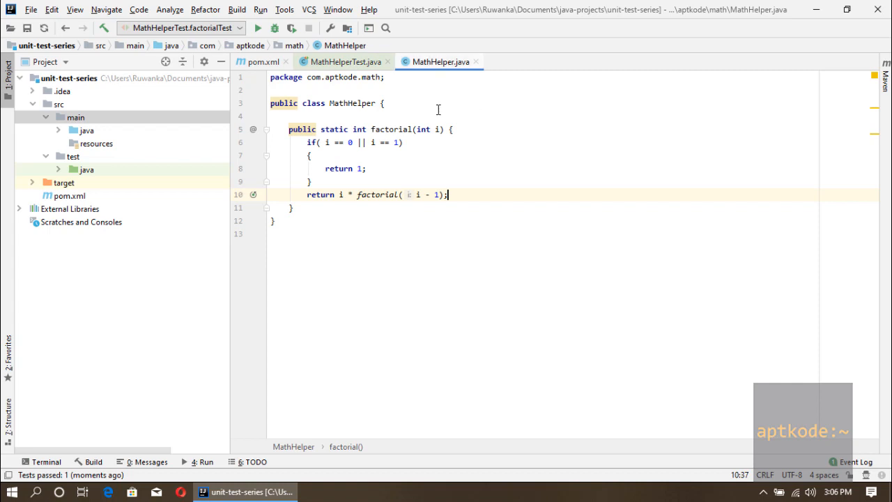
left_click(345, 62)
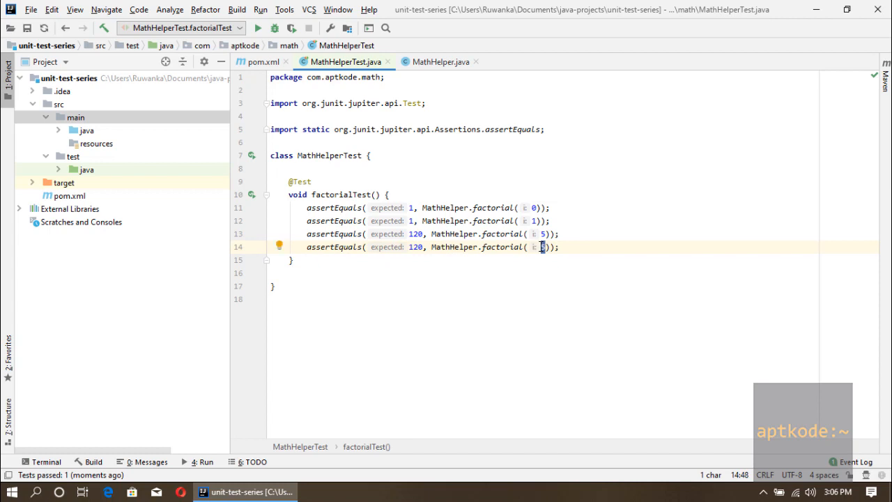
Step: Add an assertion that factorial(6) equals 720 and rerun factorialTest to green
type("6")
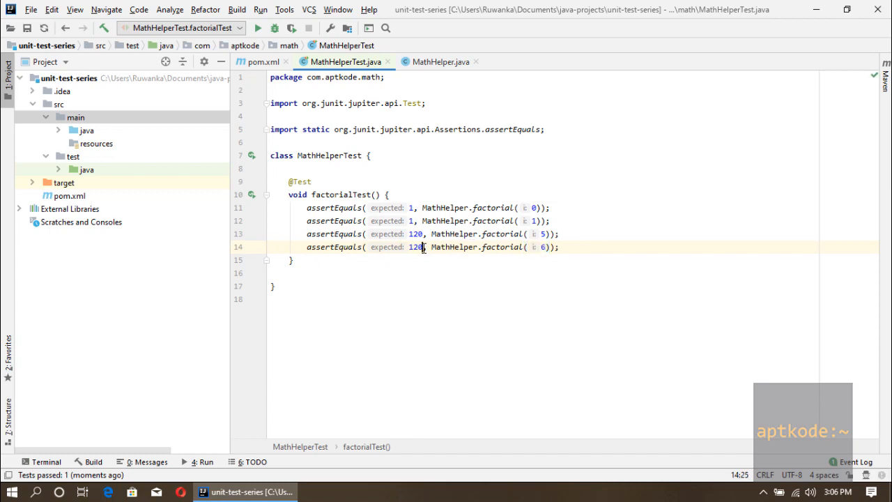
type("* 6")
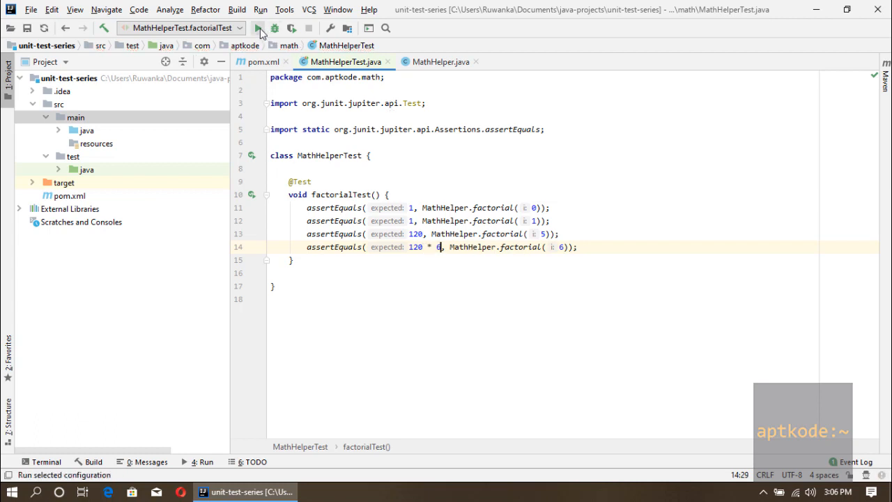
left_click(258, 28)
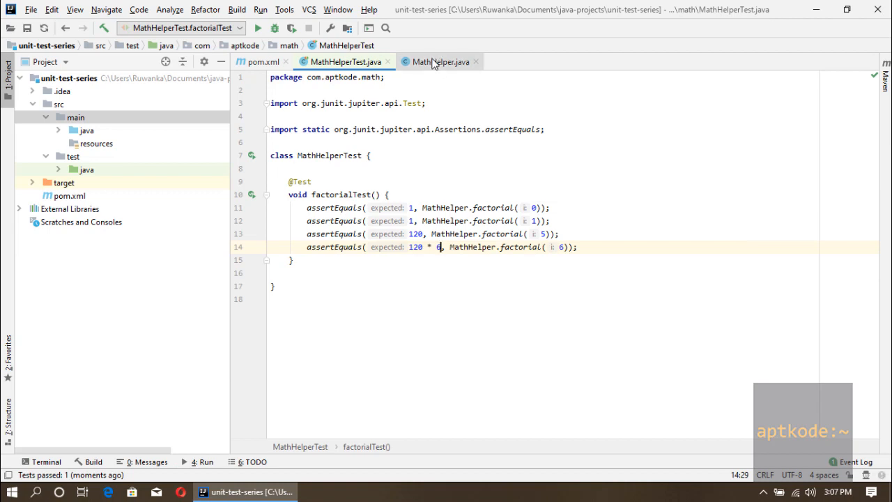
left_click(345, 61)
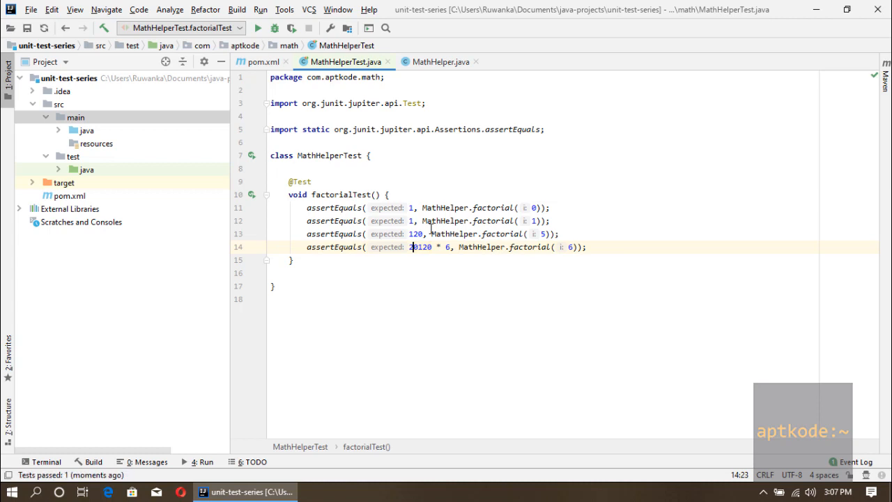
type("72")
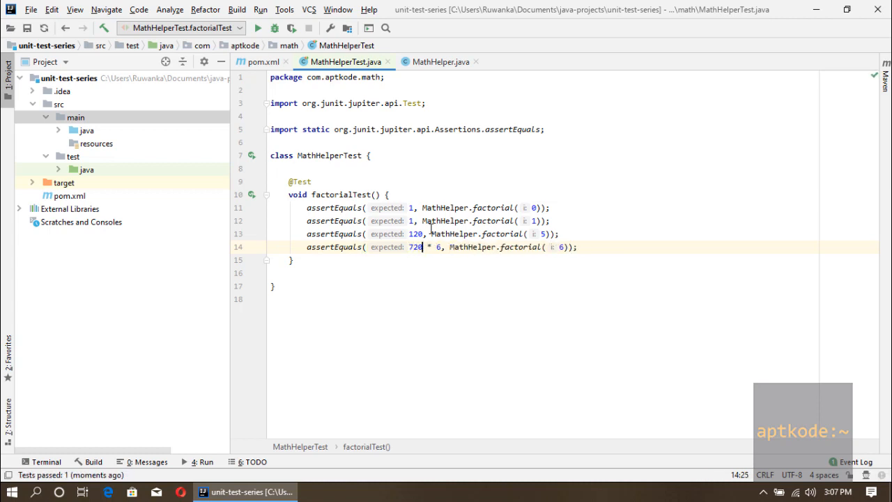
left_click(257, 27)
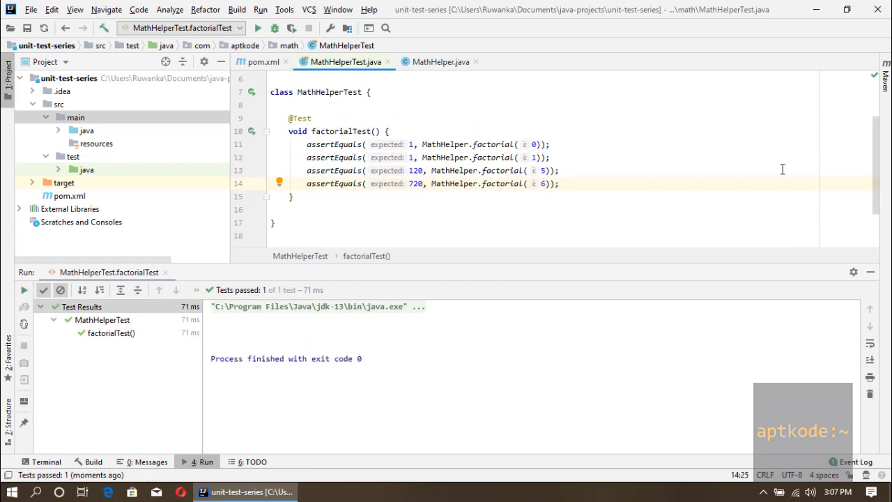
left_click(441, 61)
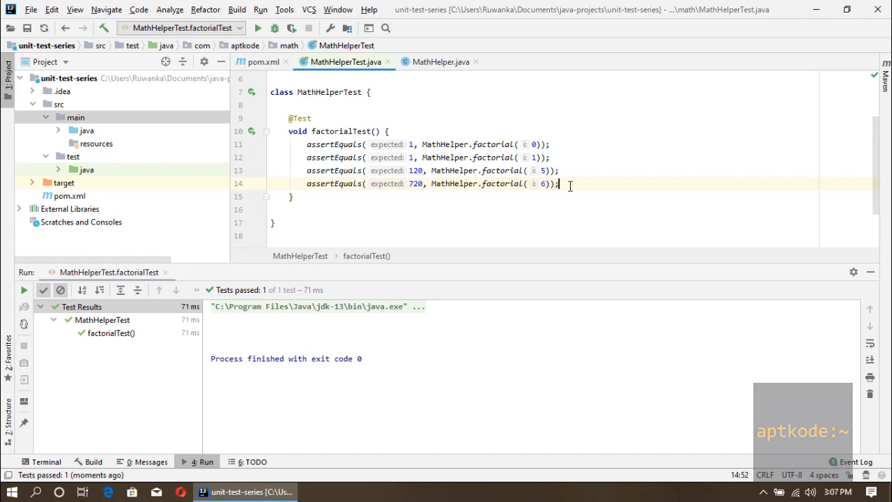
key("enter")
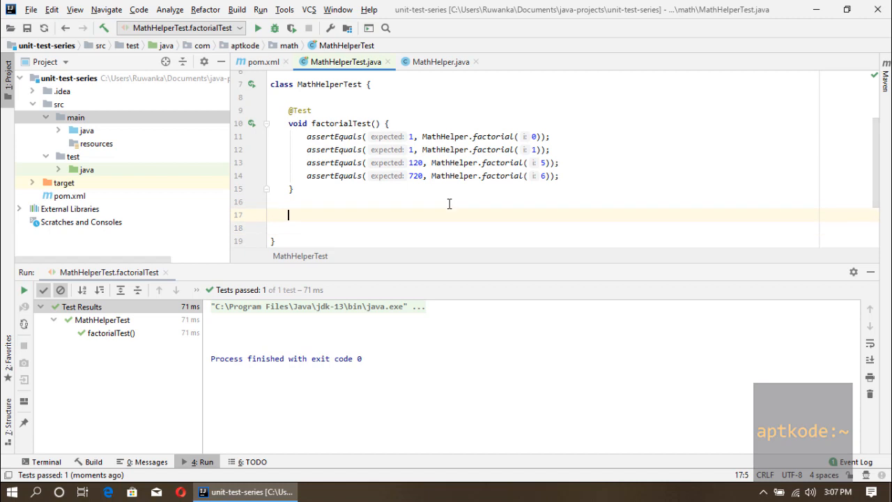
type("void fc")
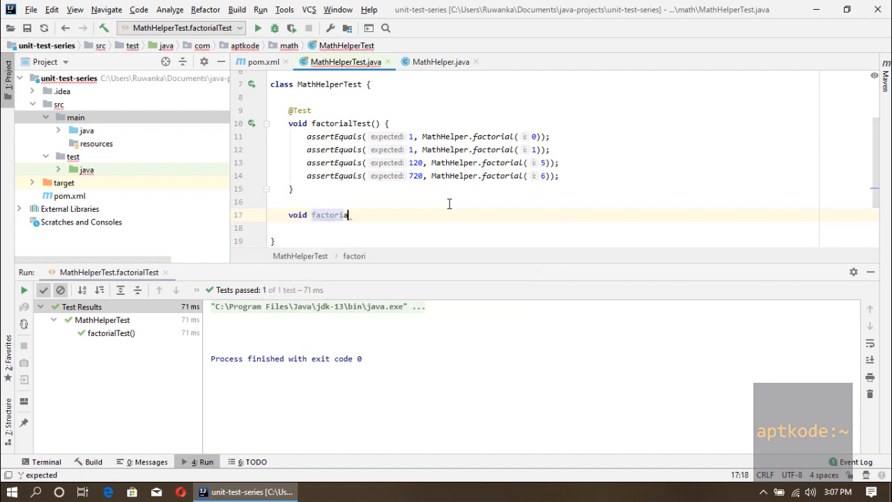
type("Fail")
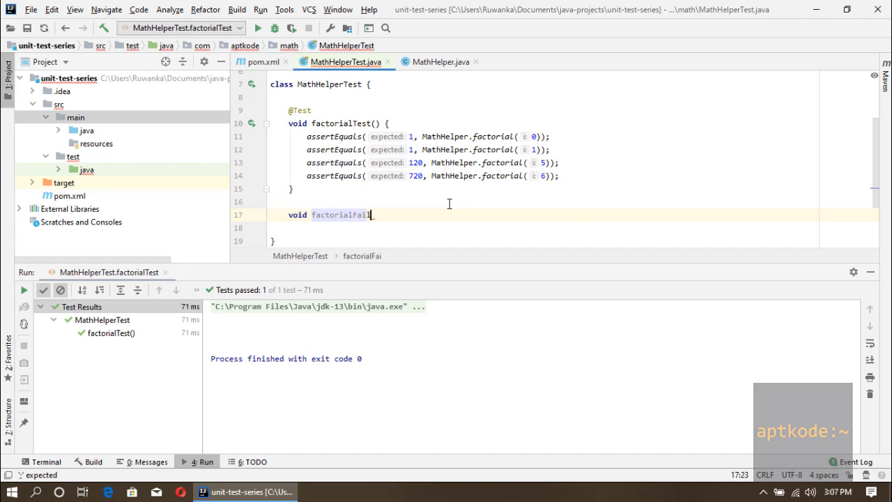
key("BackSpace")
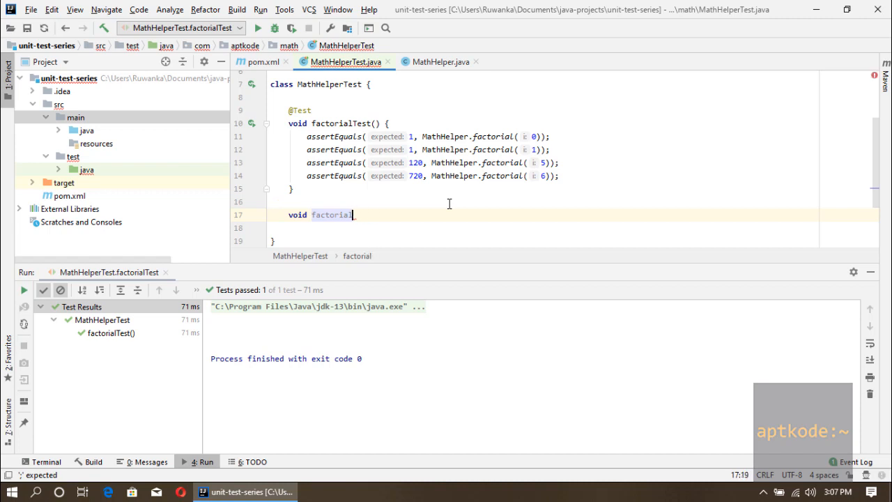
type("IllegalArg")
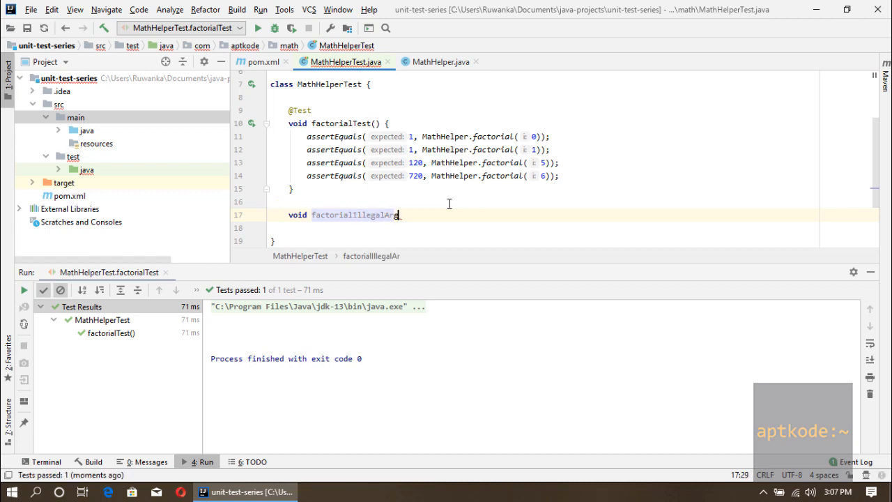
type("umentTest()")
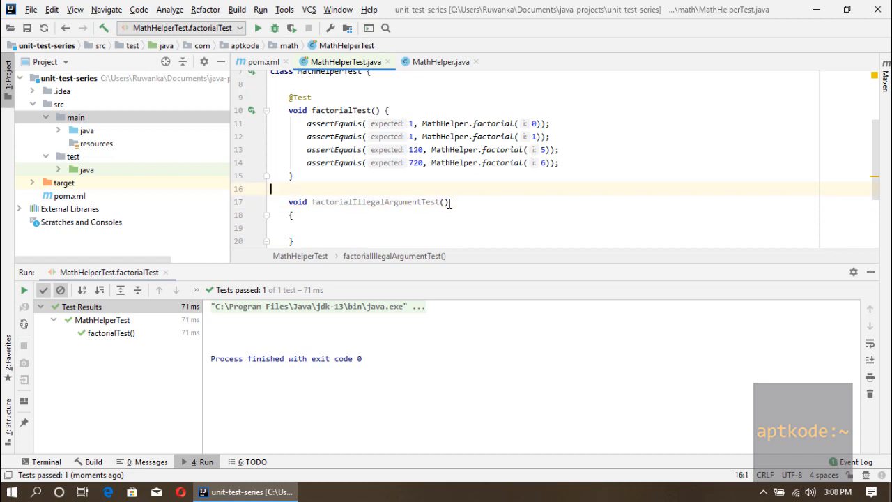
type("@Test")
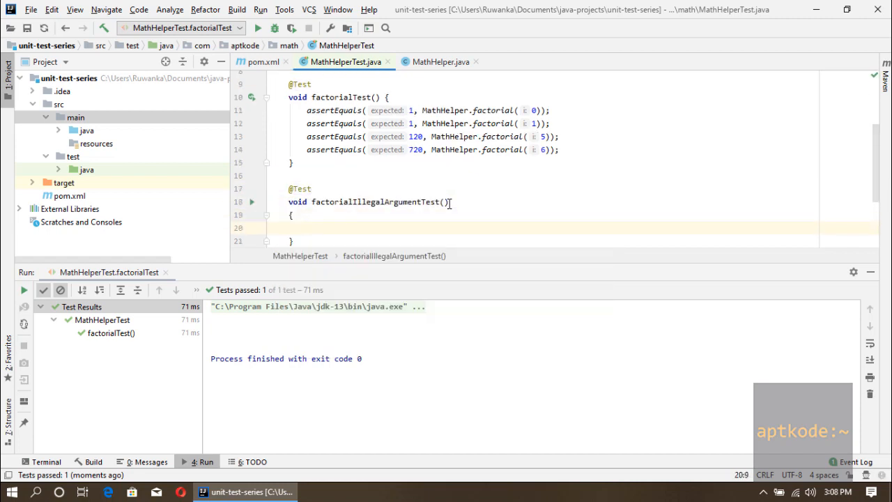
Step: Add assertThrows(IllegalArgumentException.class, () -> MathHelper.factorial(-1)) using code completion
type("assertTHrows")
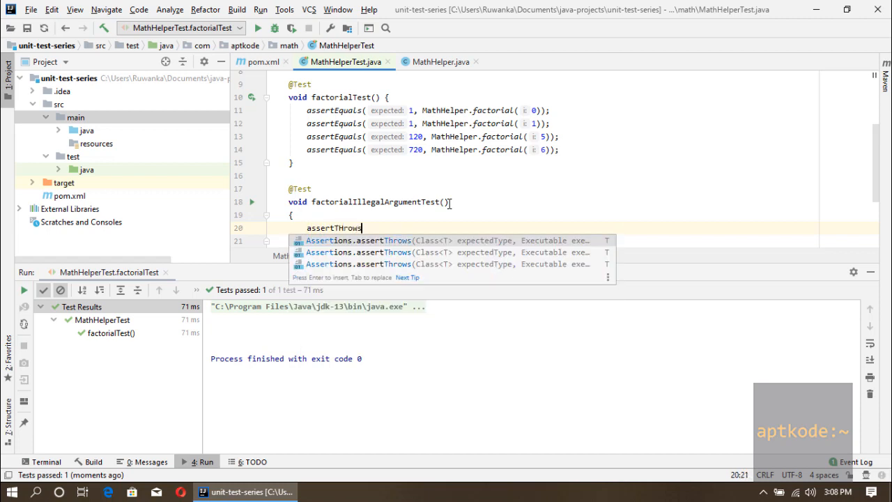
key("Enter")
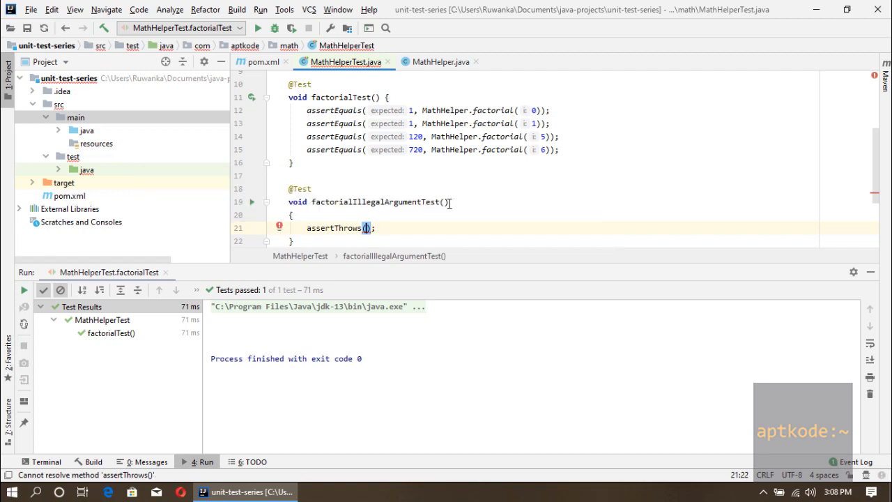
type("IllegalAcr")
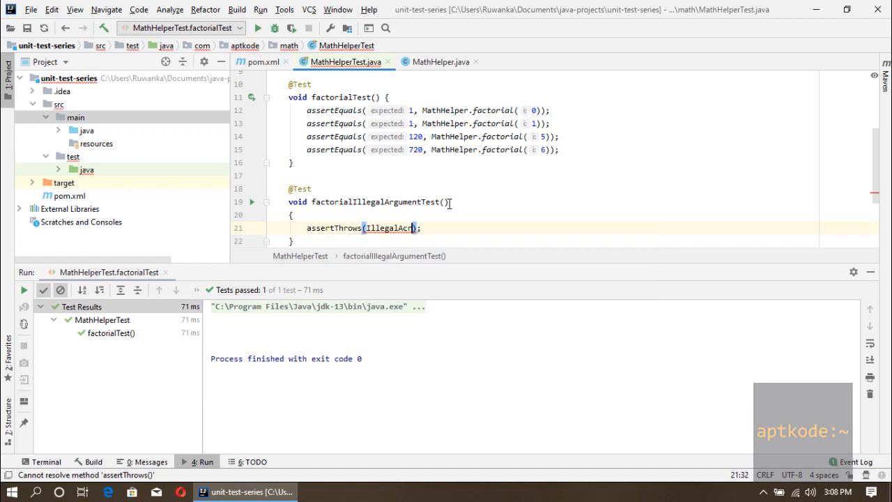
type("IllegalArgumentException.")
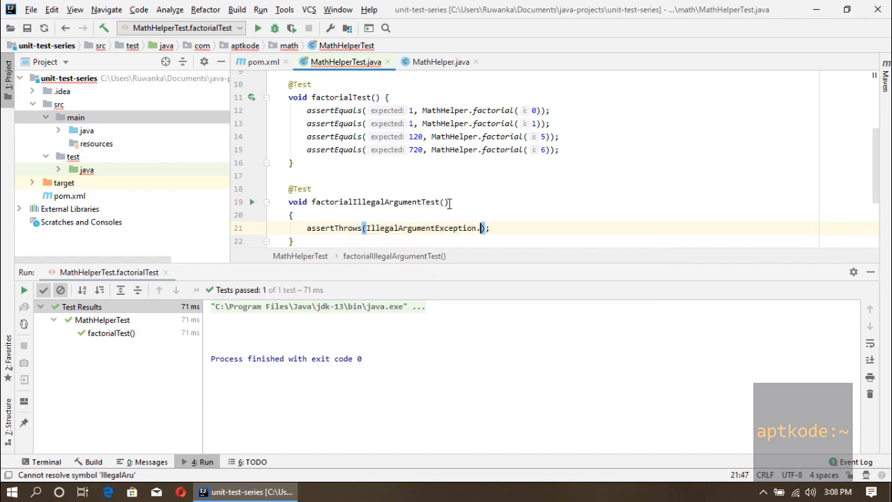
type("class, () ->")
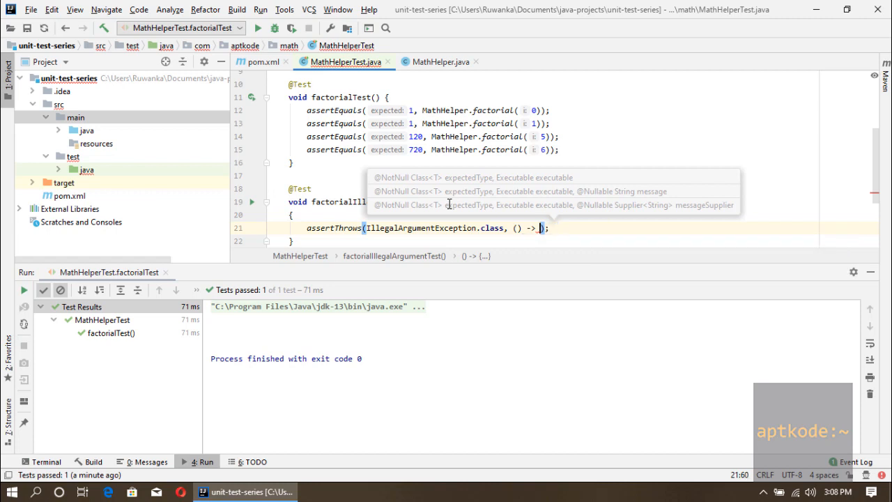
type("MathHelper.factorial(-1")
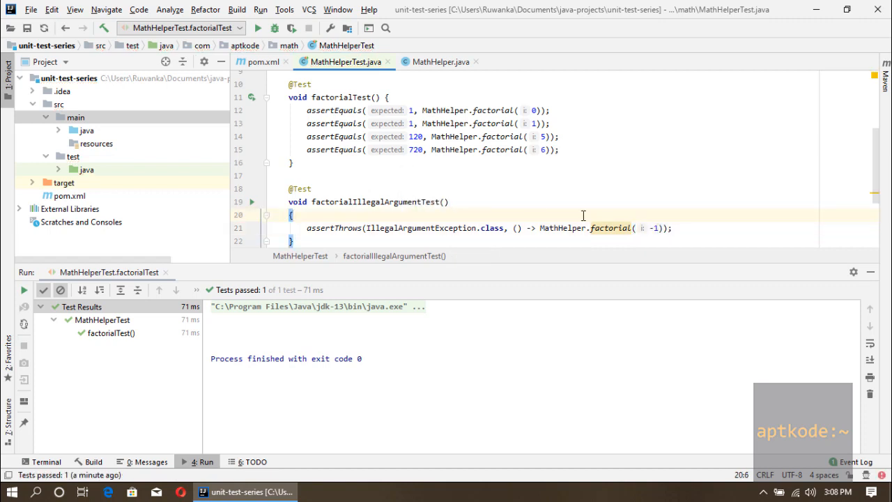
left_click(609, 227)
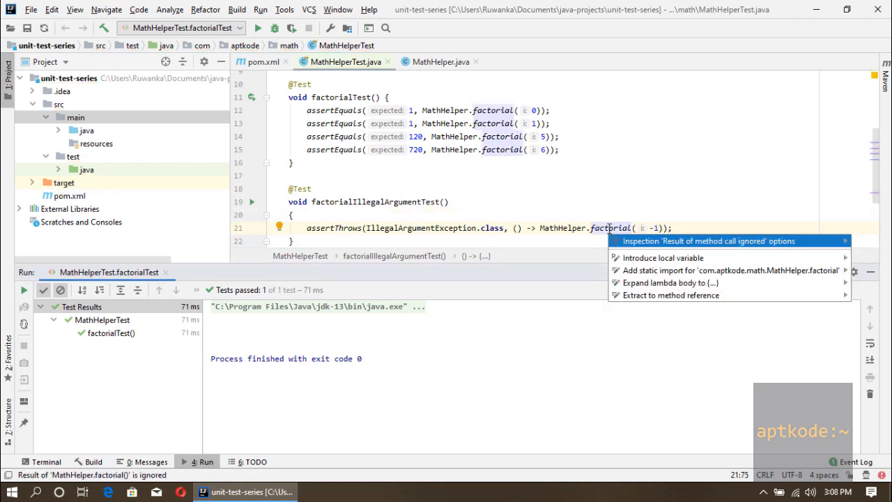
key("Escape")
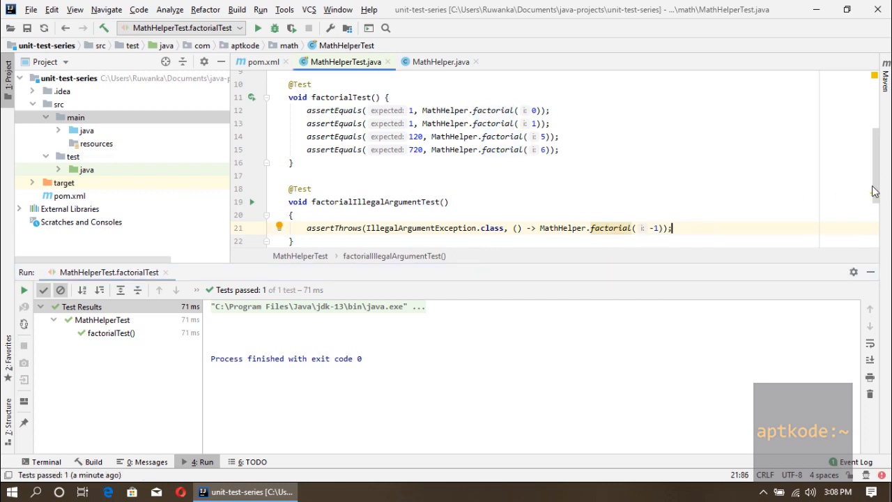
Step: Run factorialIllegalArgumentTest from the gutter and inspect its StackOverflowError failure
scroll("down", 3)
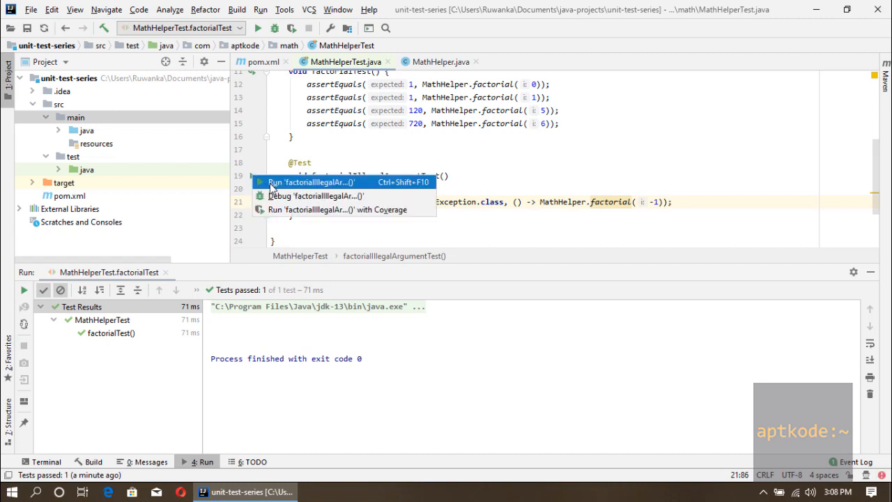
left_click(312, 182)
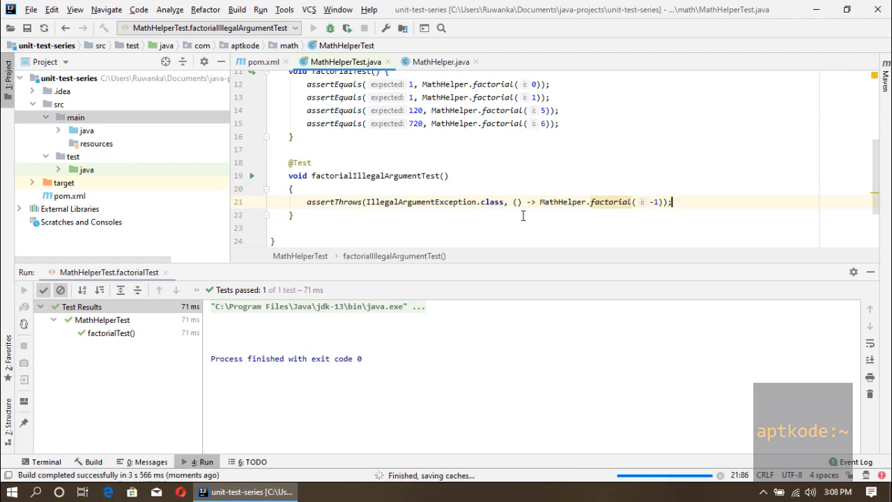
left_click(251, 175)
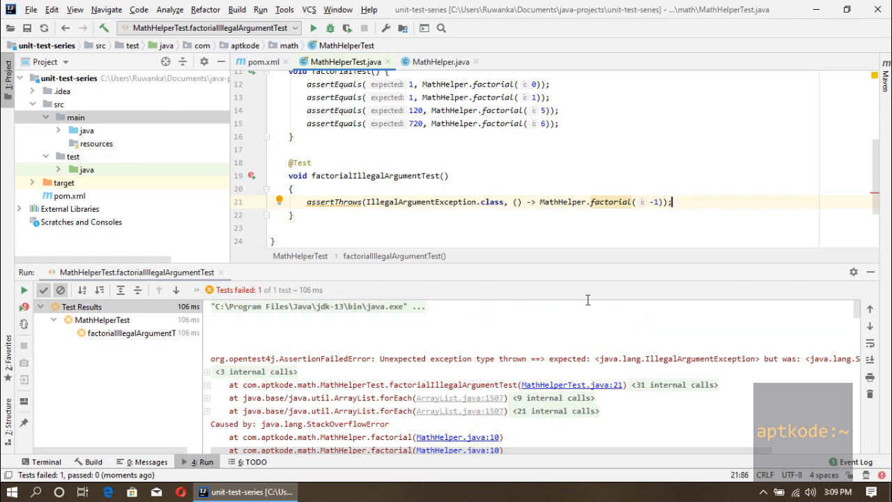
scroll("down", 3)
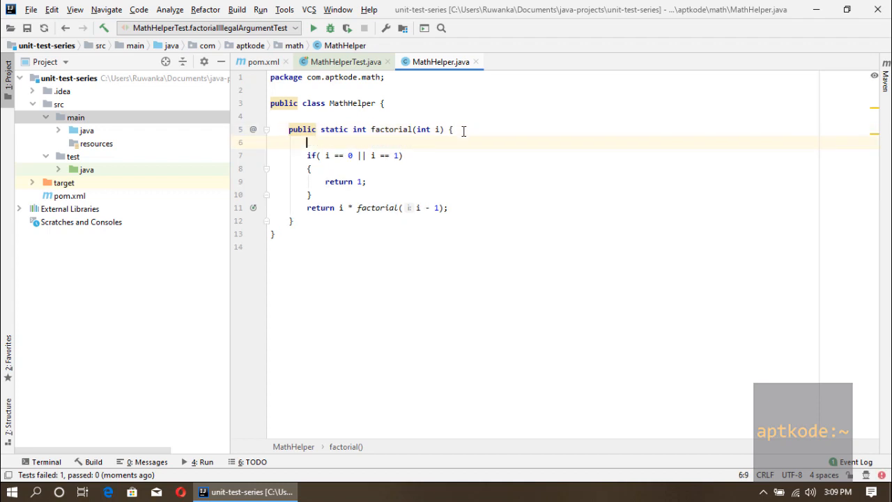
Step: Add an if (i < 0) guard throwing IllegalArgumentException("input should be greater than 0!")
type("if( i < 0")
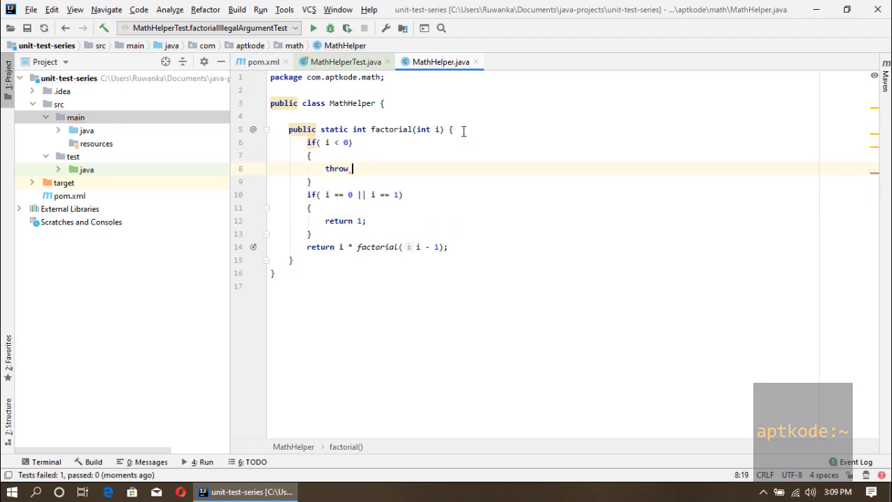
type("IllegalArgumentException(\"")
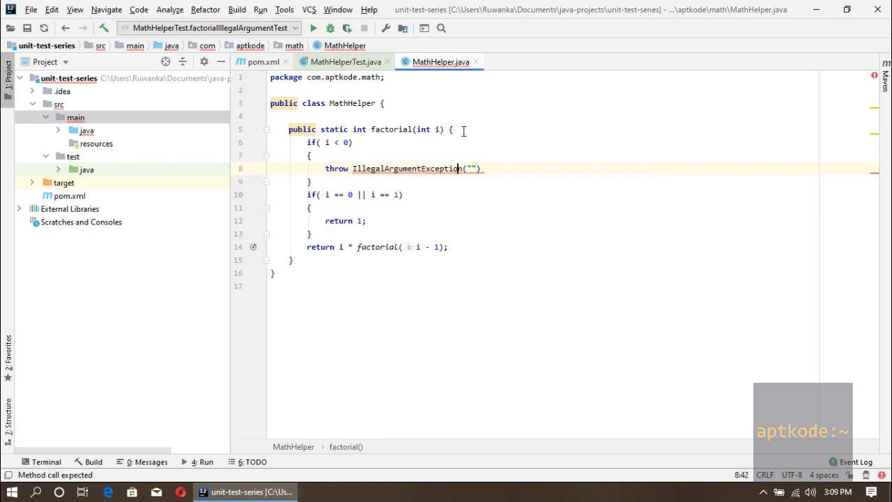
type("new")
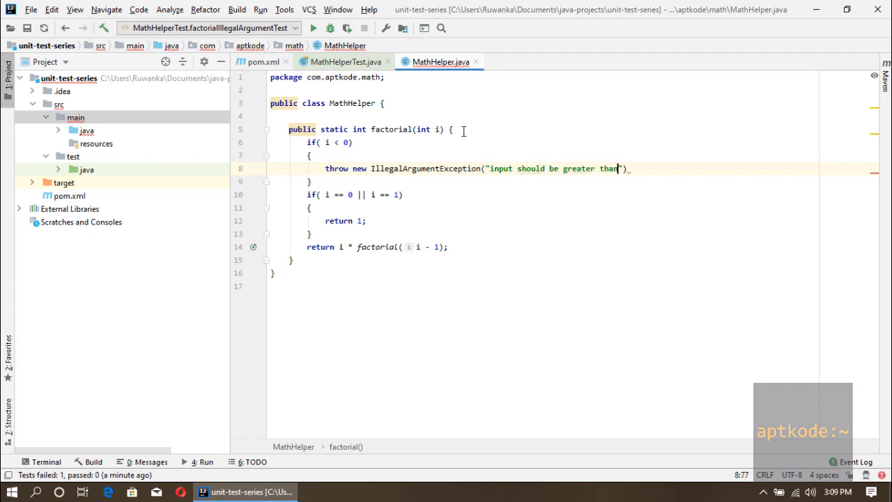
type("0!")
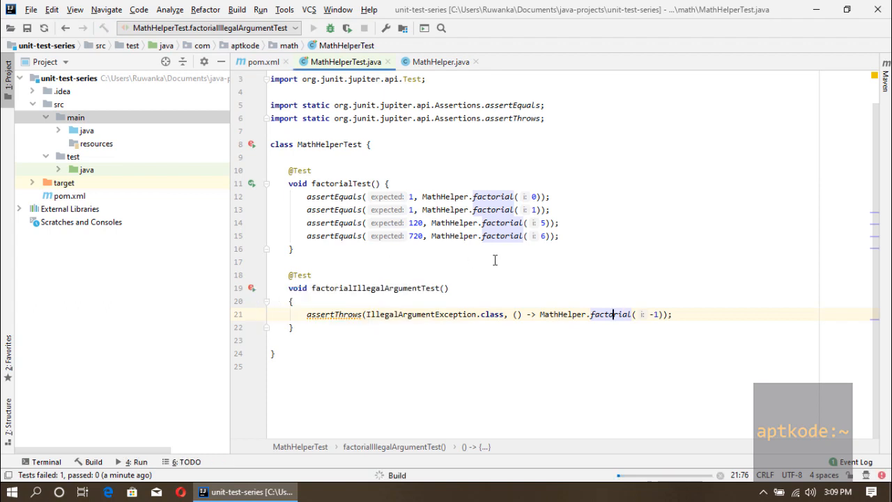
Step: Rerun the tests and confirm factorialIllegalArgumentTest passes, selecting its method name
left_click(329, 27)
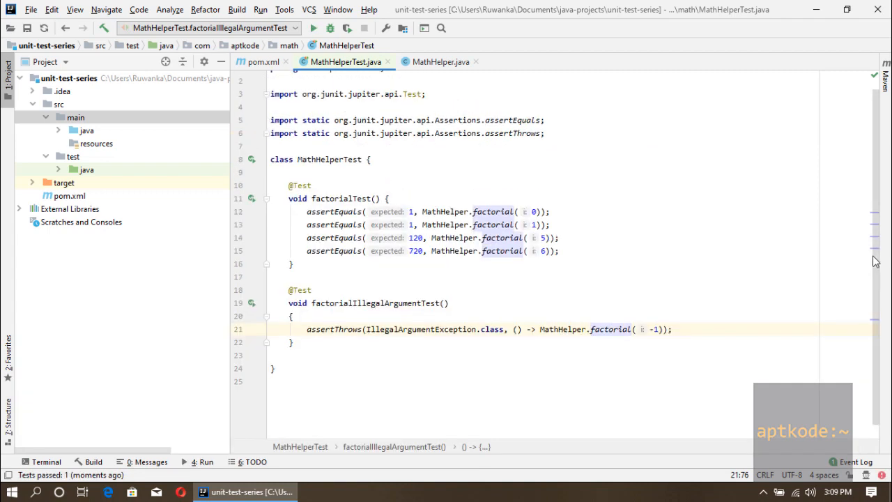
double_click(341, 200)
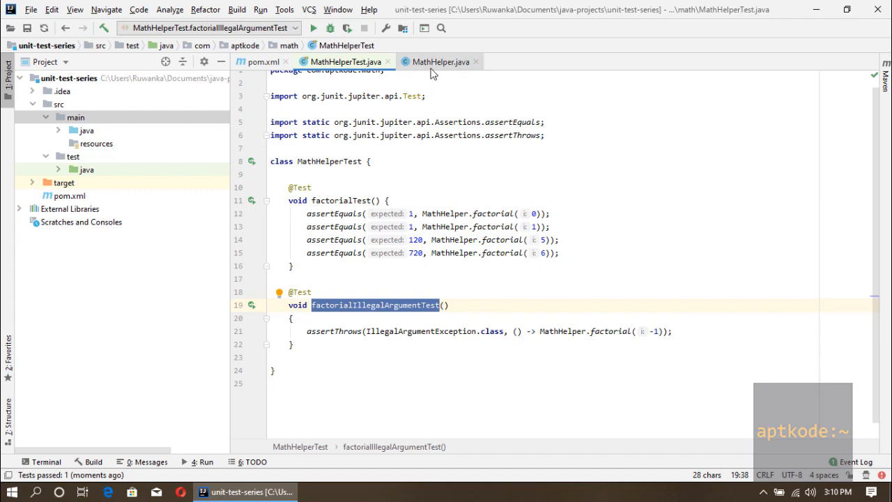
left_click(441, 61)
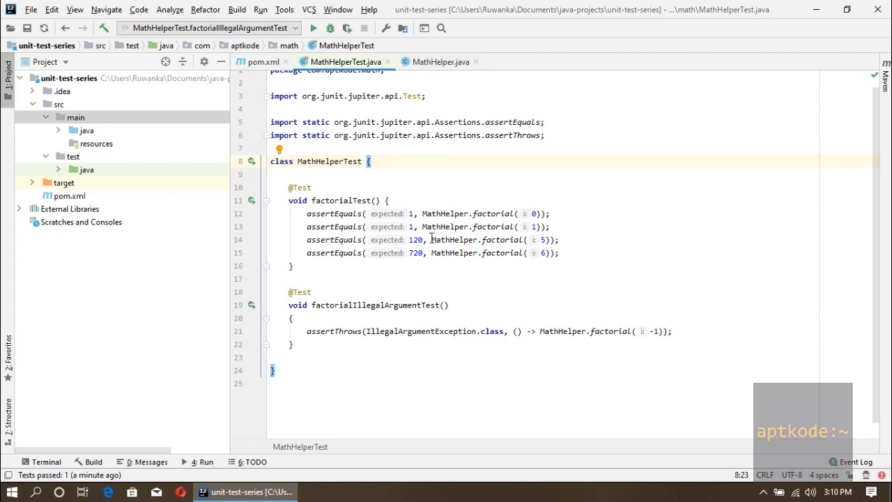
left_click(440, 62)
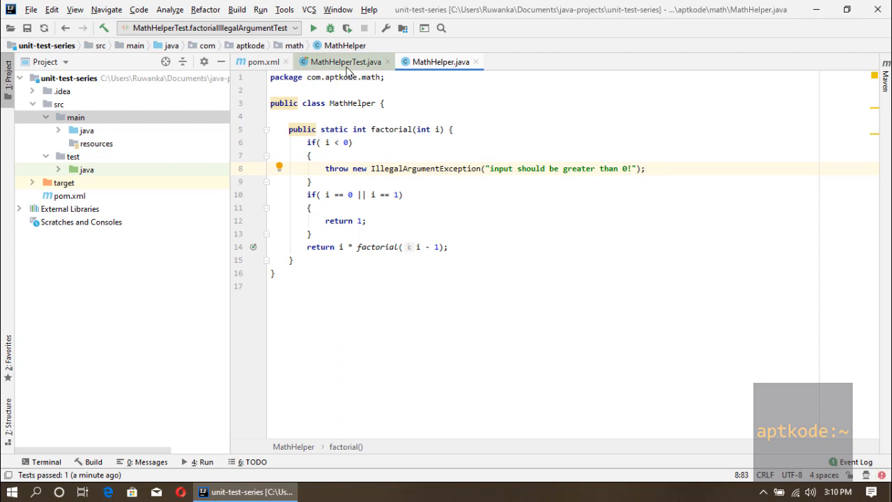
mouse_move(346, 61)
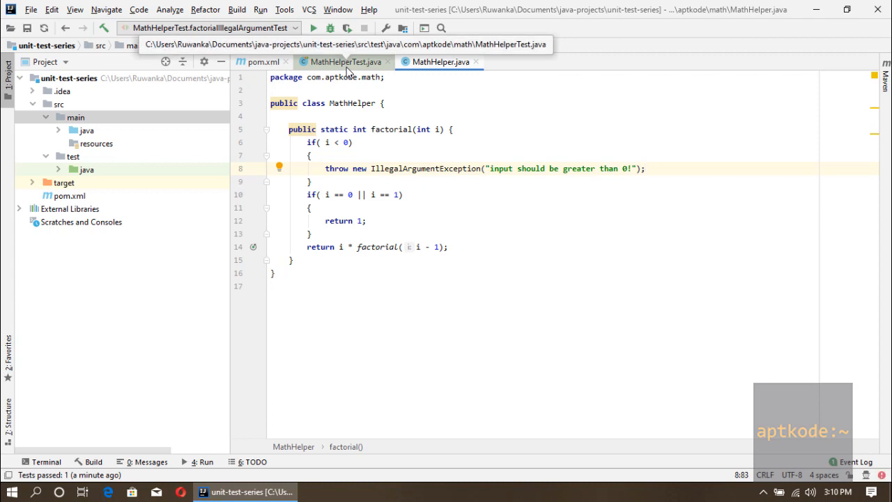
left_click(341, 62)
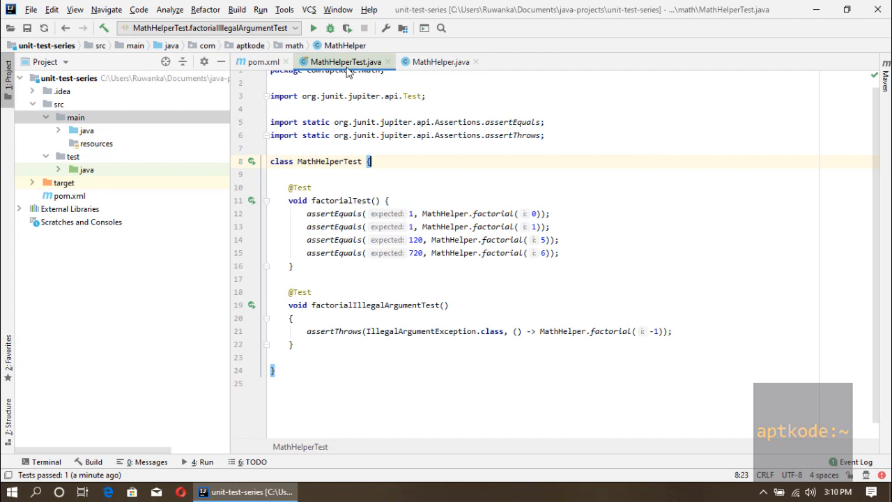